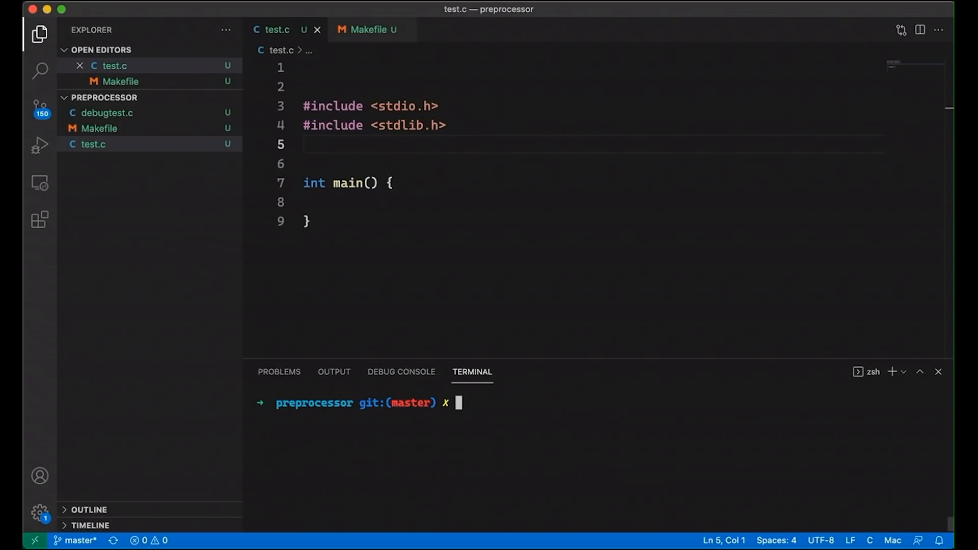
mouse_move(380, 313)
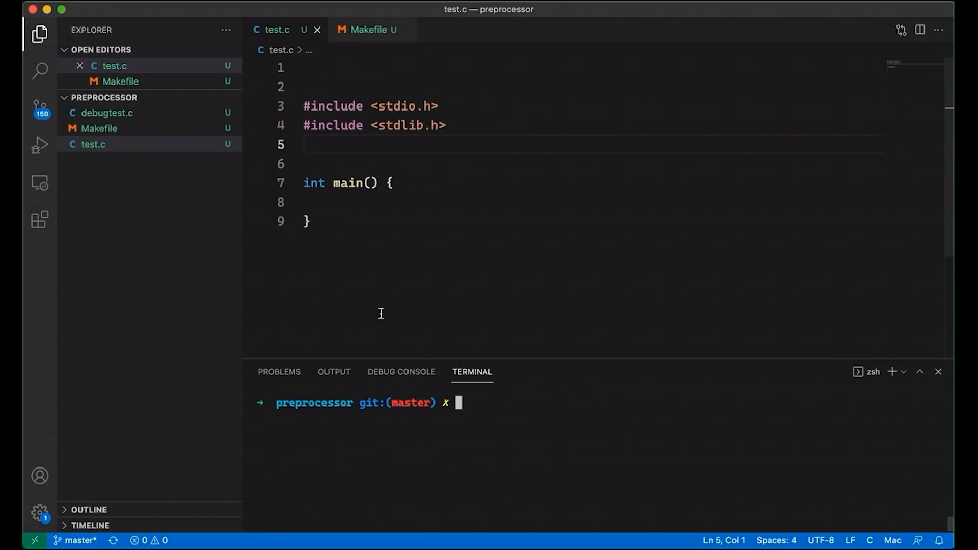
- Check the Makefile's build rules, then return to test.c
left_click(98, 129)
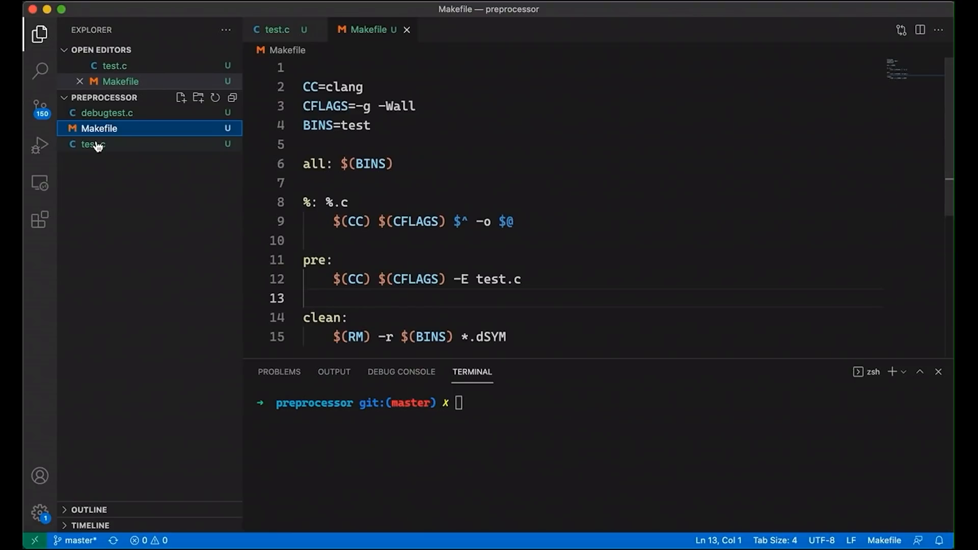
left_click(92, 144)
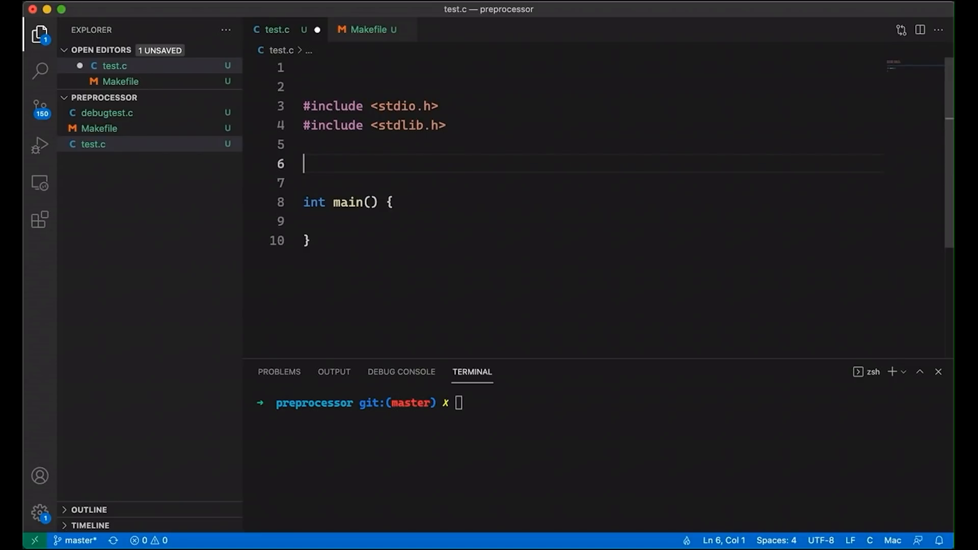
- Write #define MIN(A, B) (A < B ? A : B) on line 6
type("#")
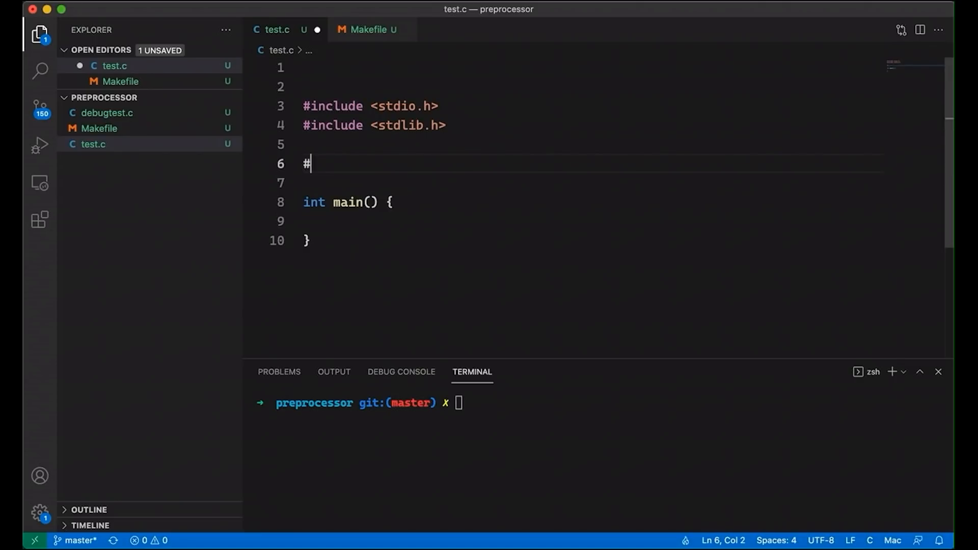
type("define")
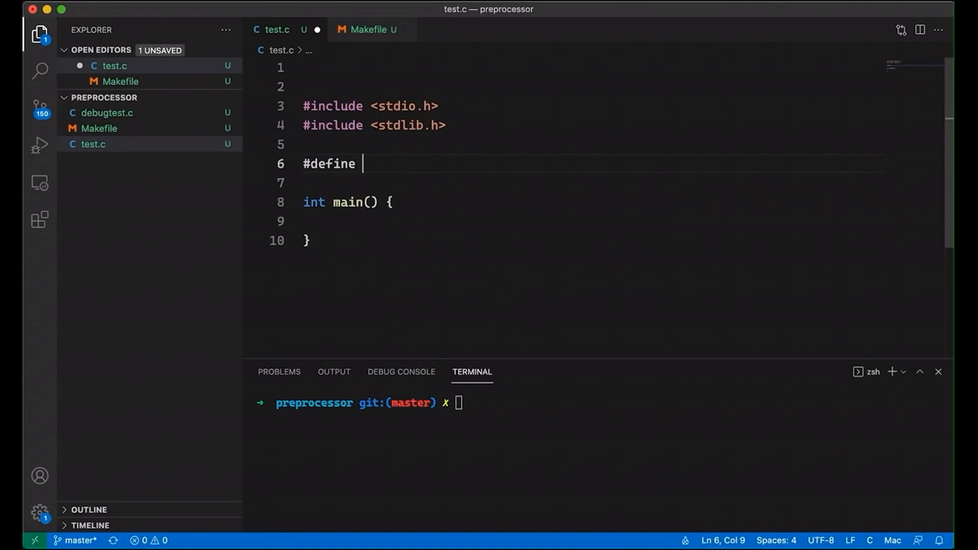
type("M")
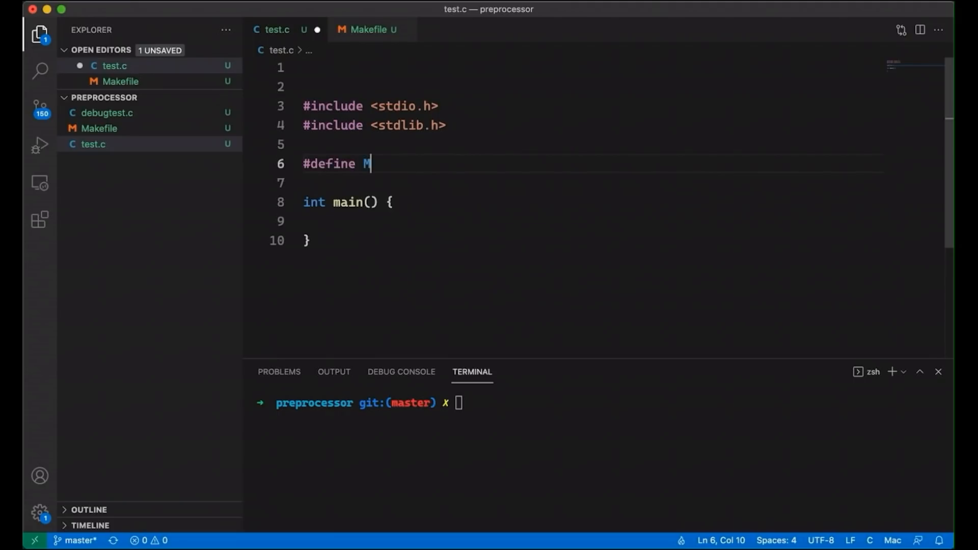
type("IN")
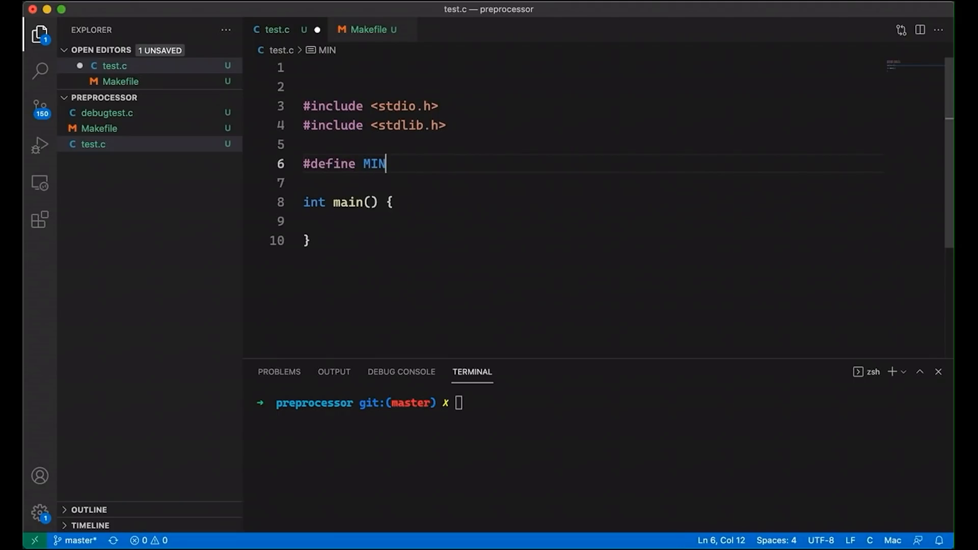
type("(")
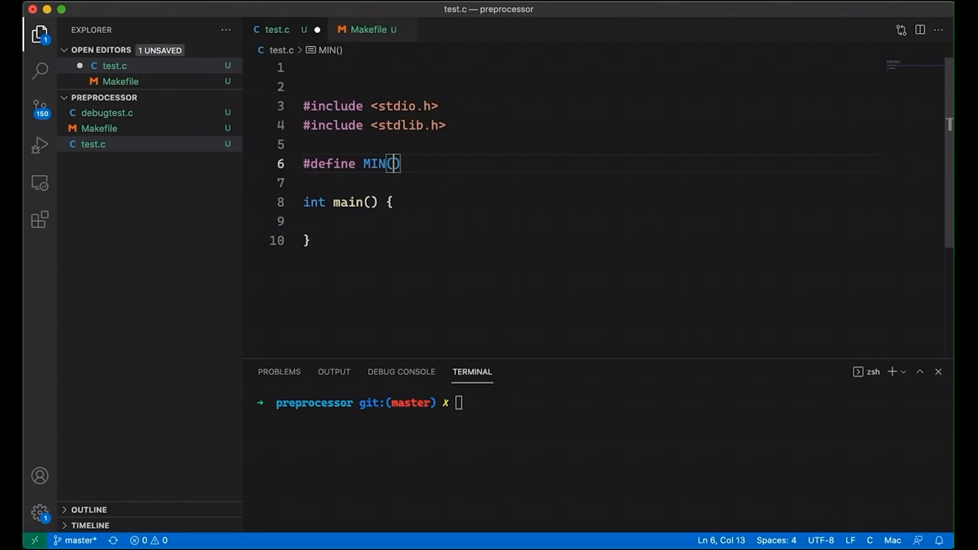
type("A, B")
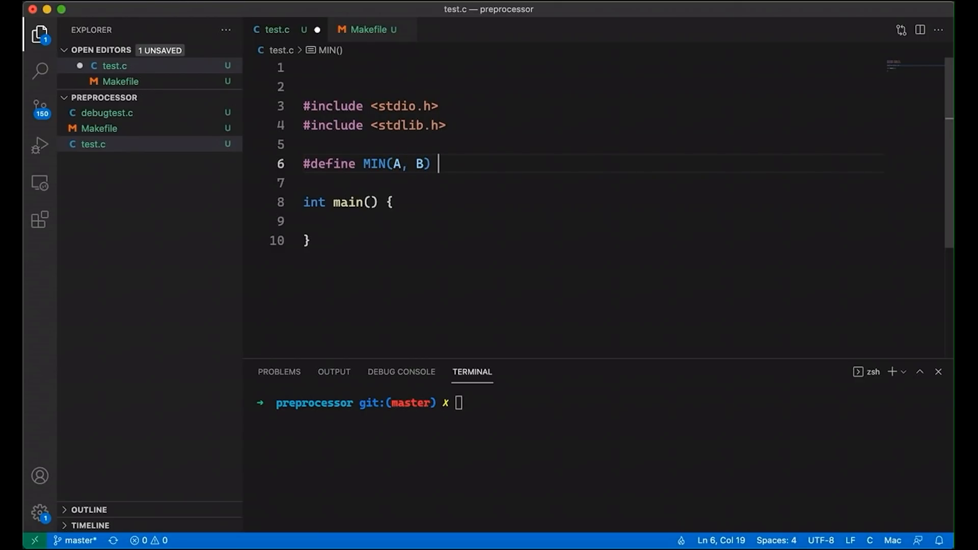
type("(A <")
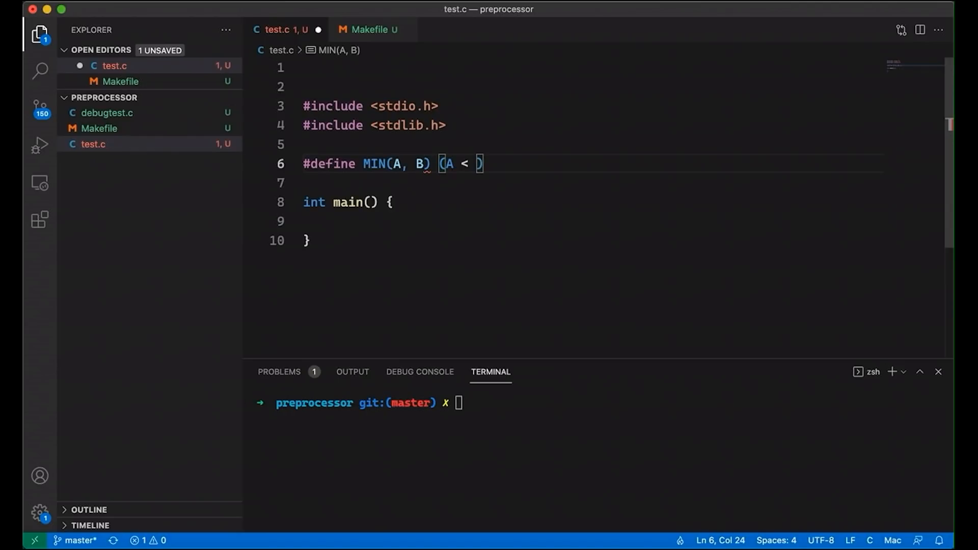
type("B")
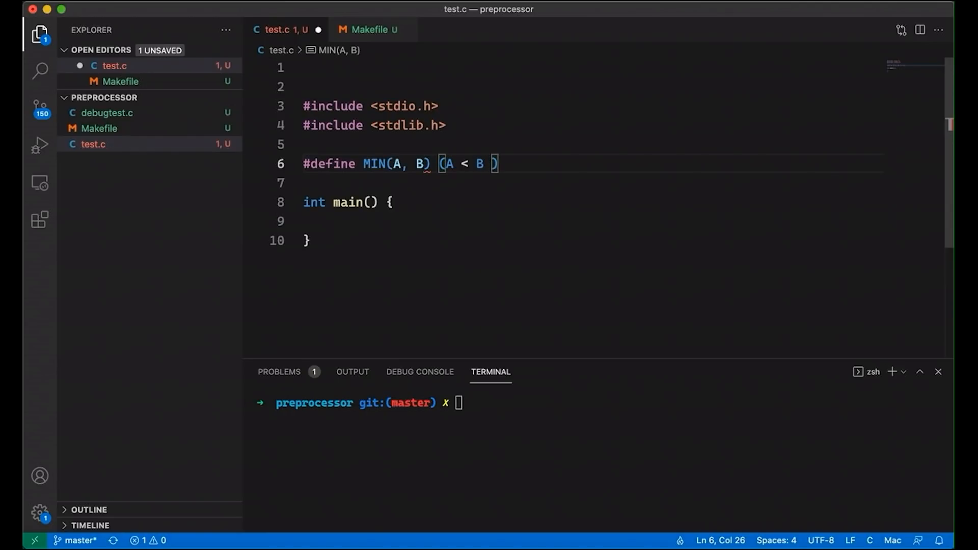
type("? A")
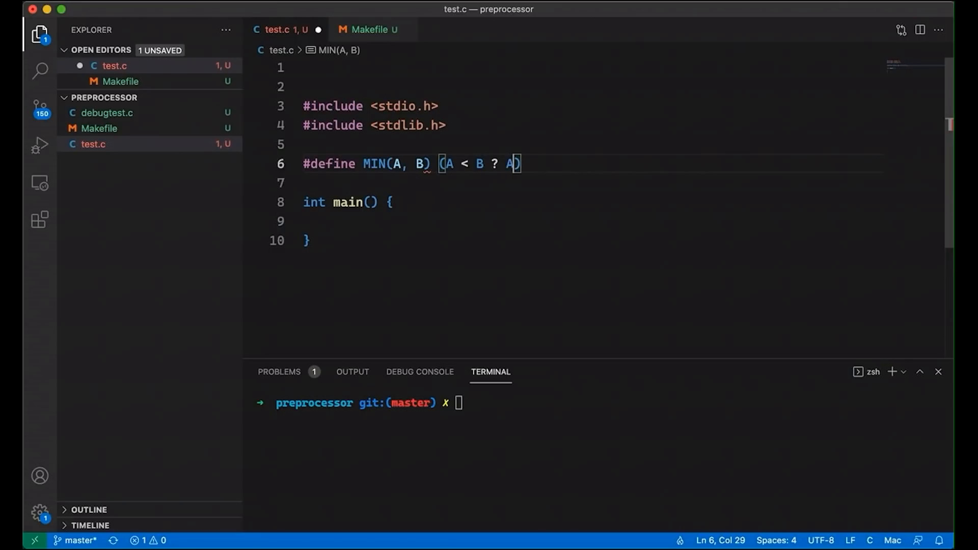
type(":")
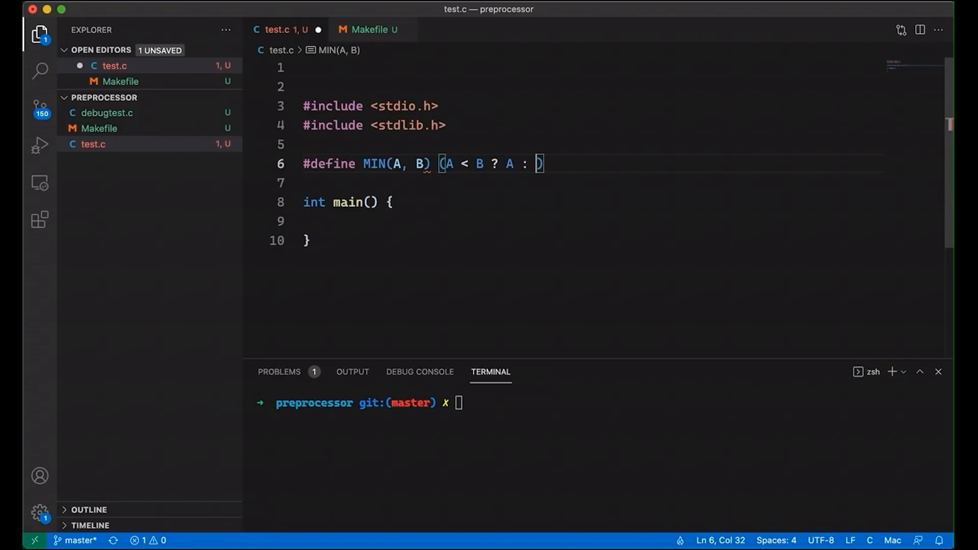
type("B")
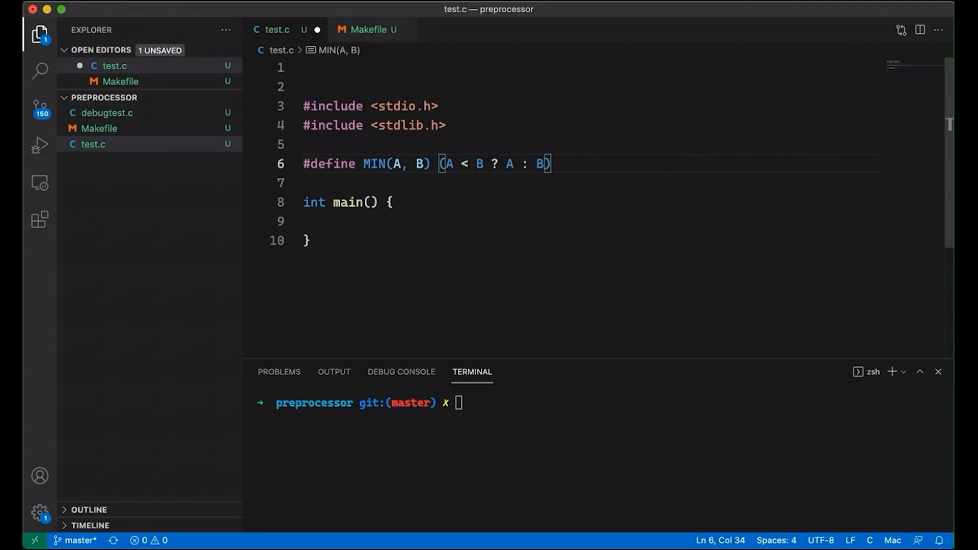
mouse_move(287, 213)
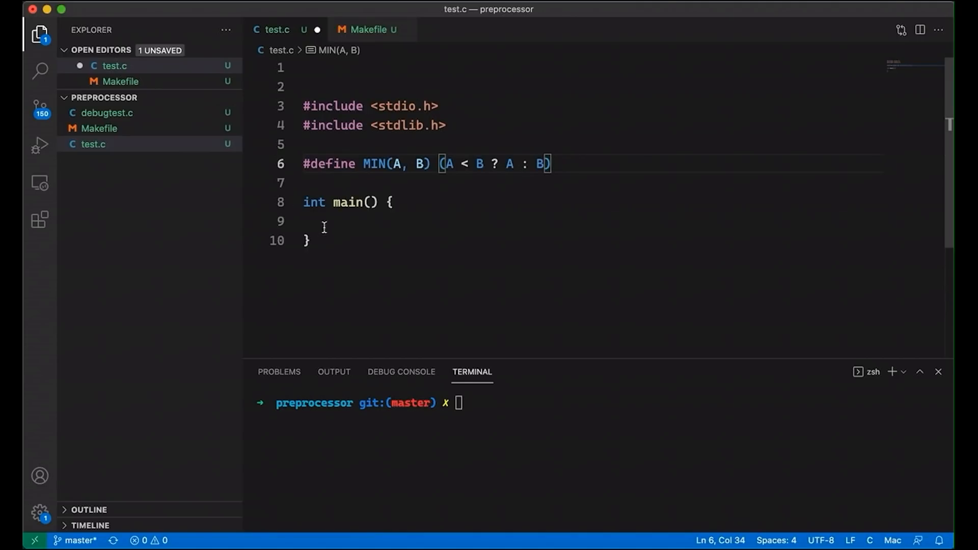
- Make main call printf("%d\n", MIN(45, 672));
type("printf(\"")
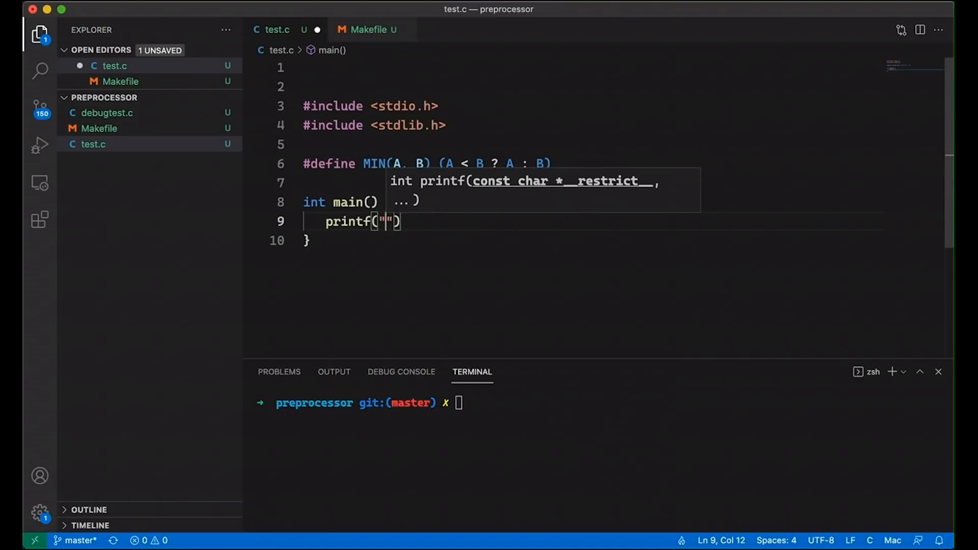
type("%d\\")
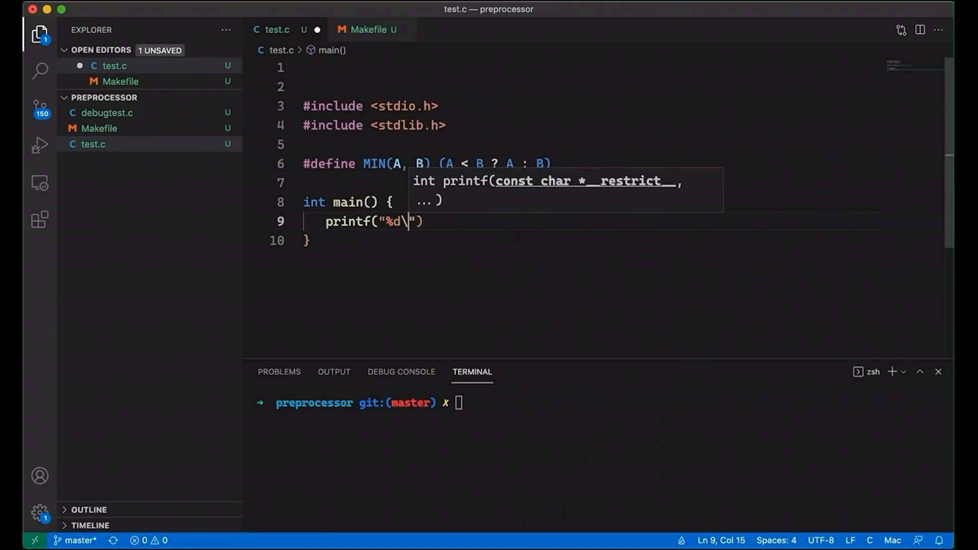
type("n\", MIN(4")
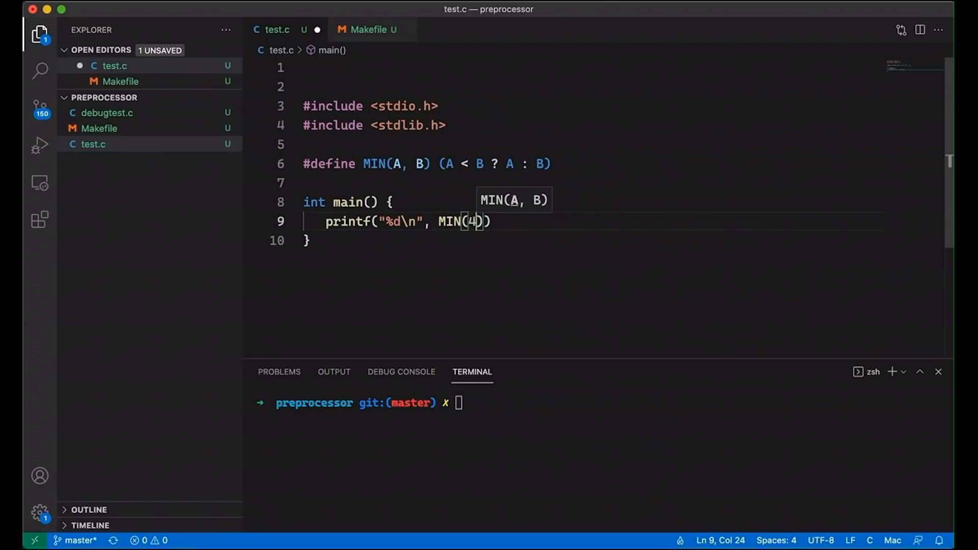
type("5, 7")
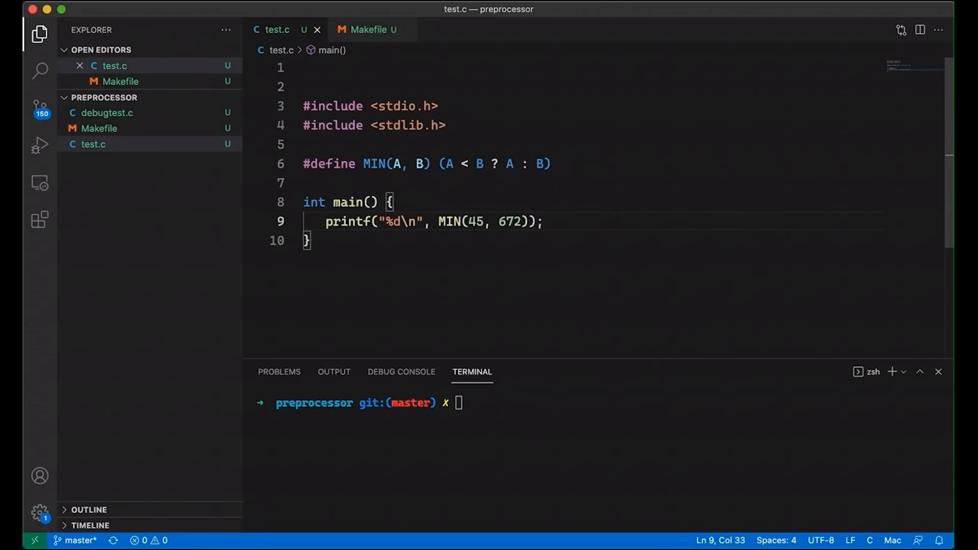
- Build with make and run ./test in the terminal, printing 45
left_click(543, 221)
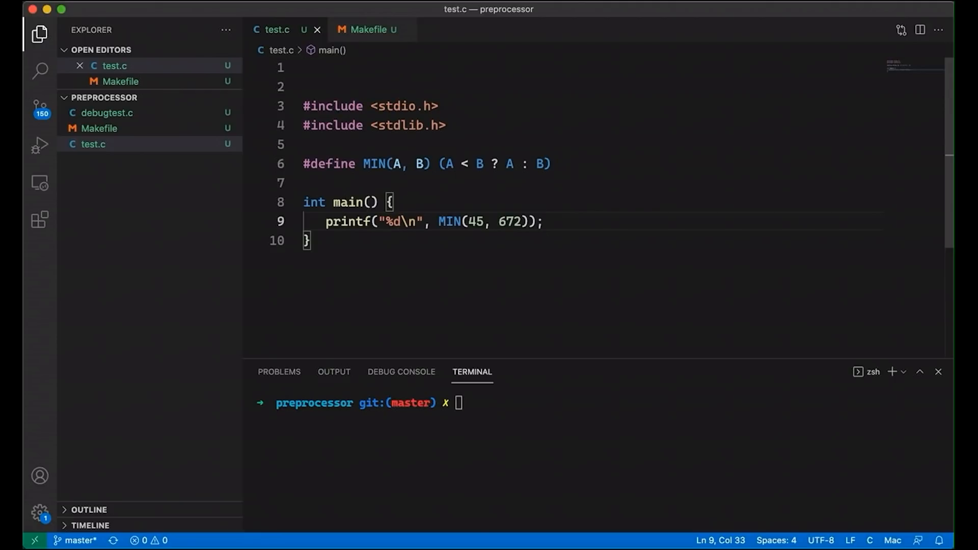
type("make")
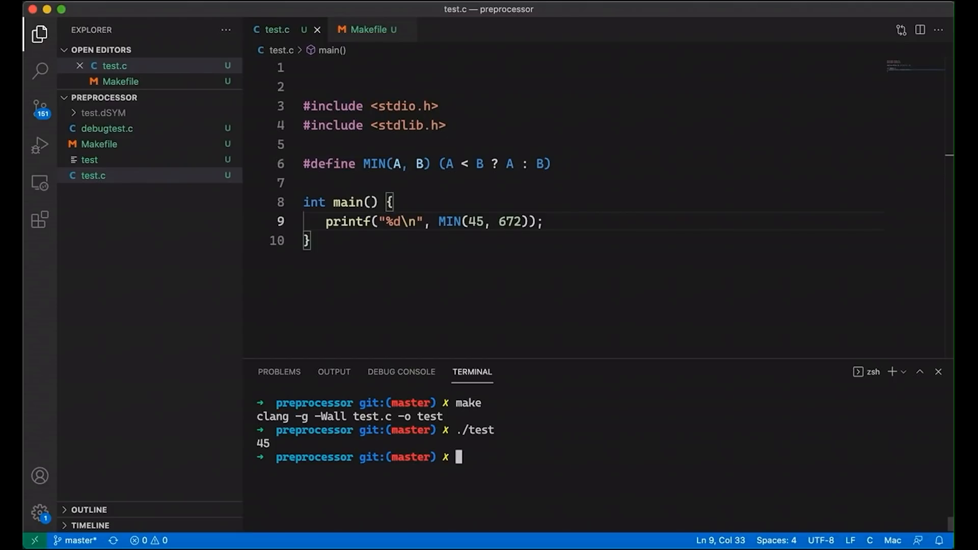
- Run the make pre target and scroll through the preprocessed output
type("make")
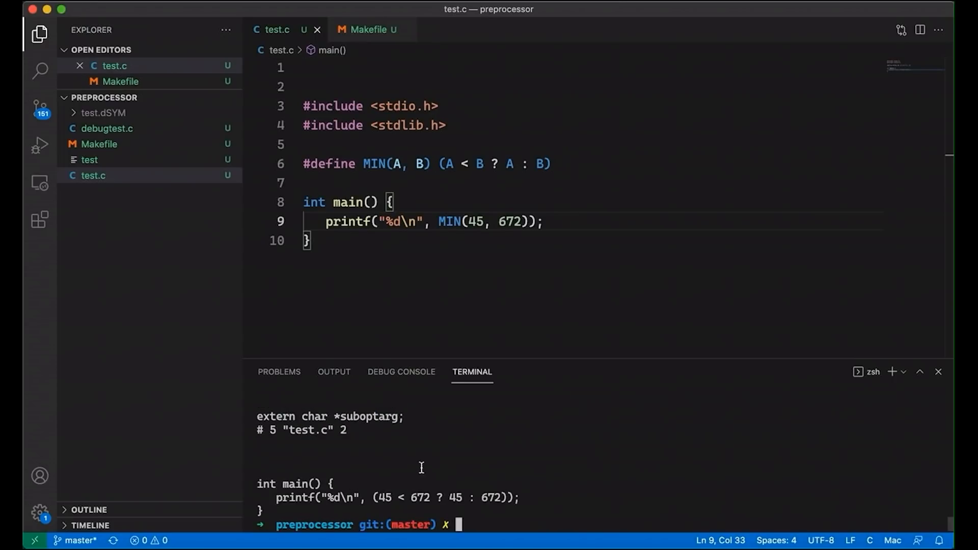
scroll("up", 3)
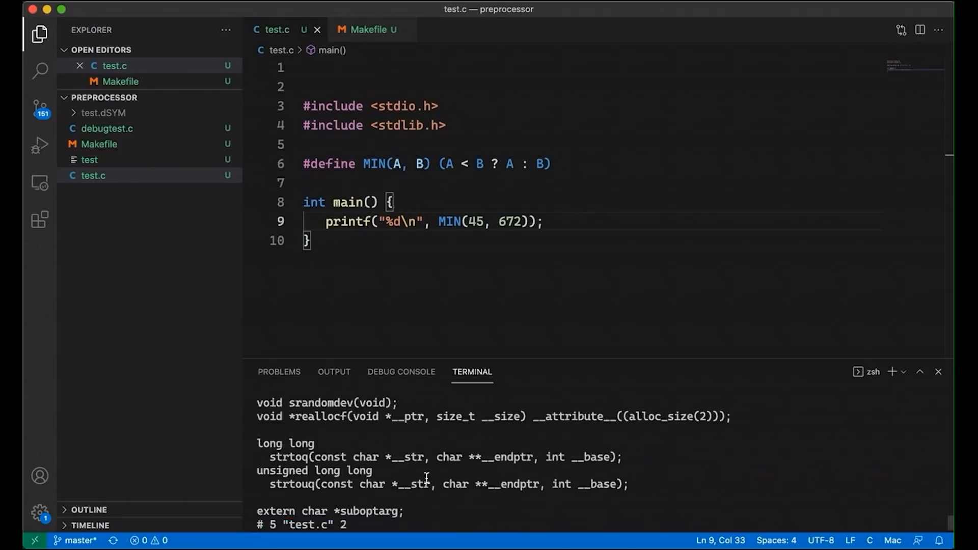
scroll("down", 3)
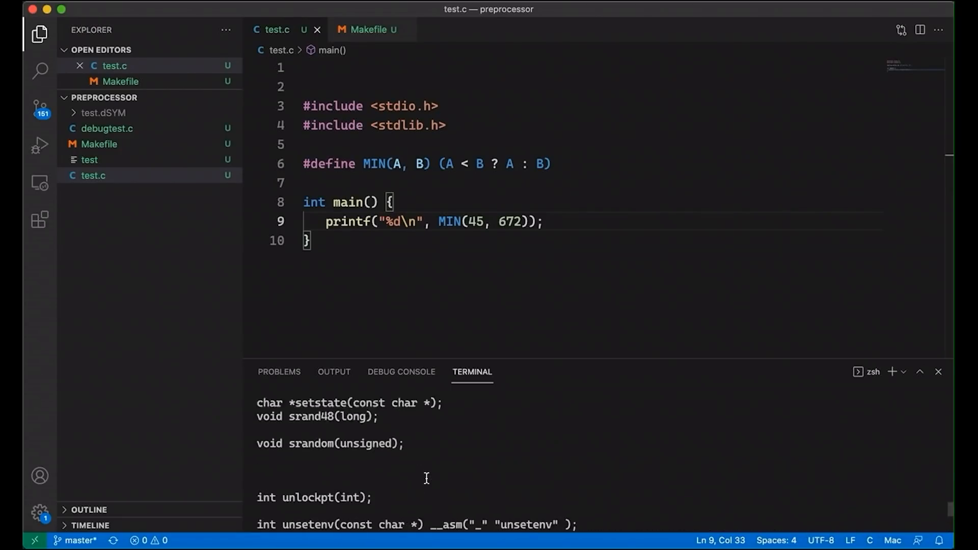
- Check the -E flag in the Makefile's pre rule, rerun make pre, return to test.c
left_click(365, 29)
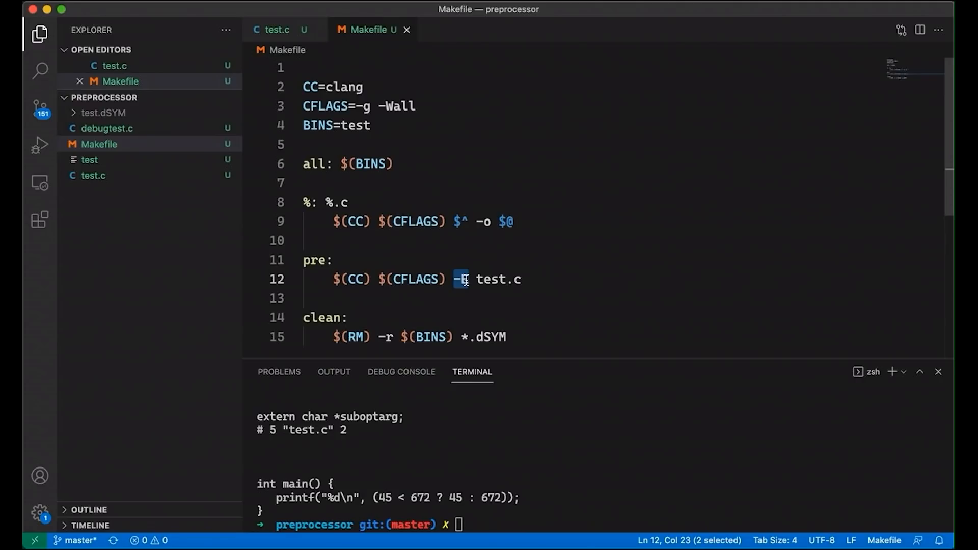
type("make p")
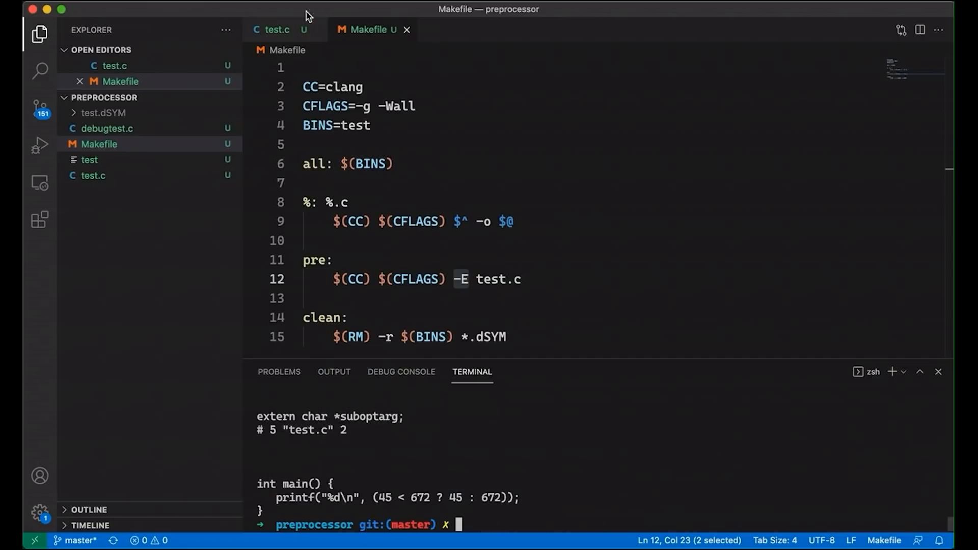
left_click(274, 30)
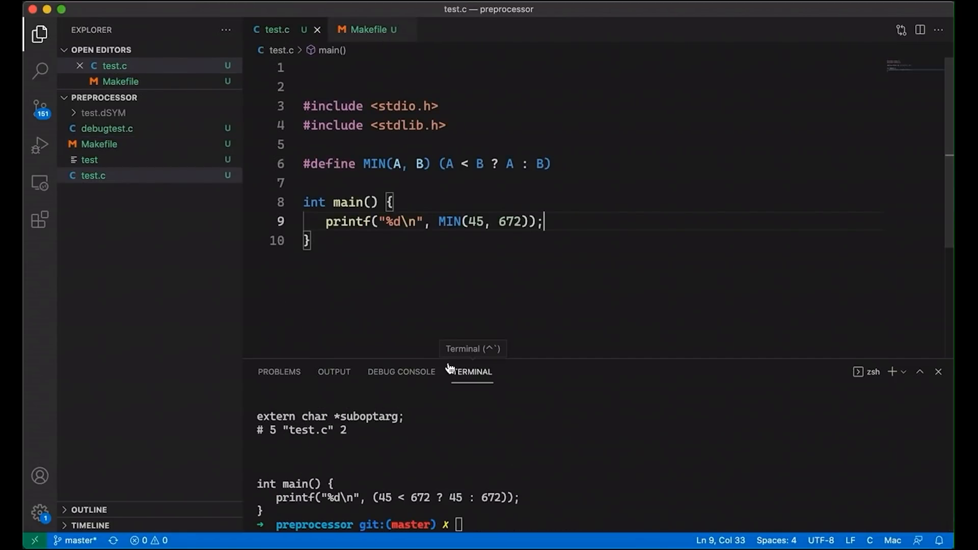
mouse_move(368, 493)
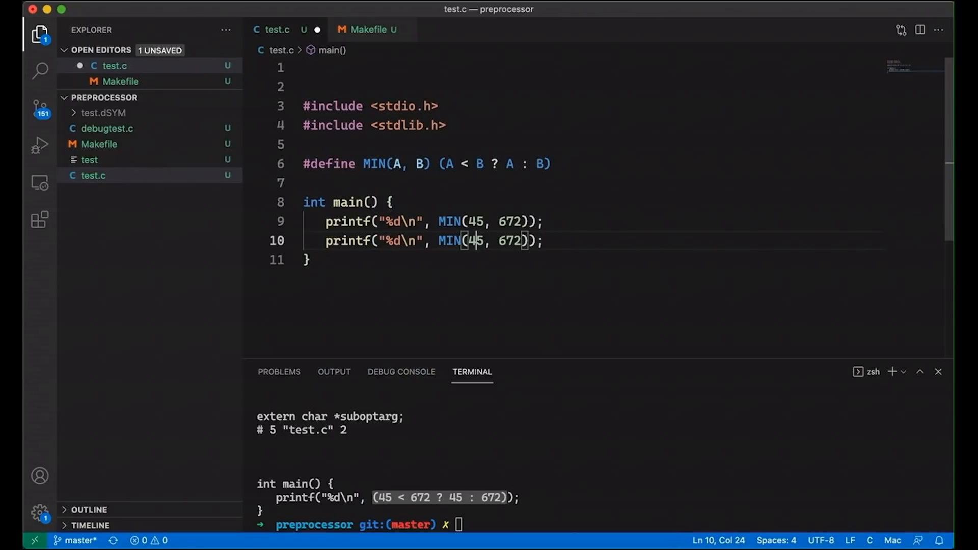
type("53.4")
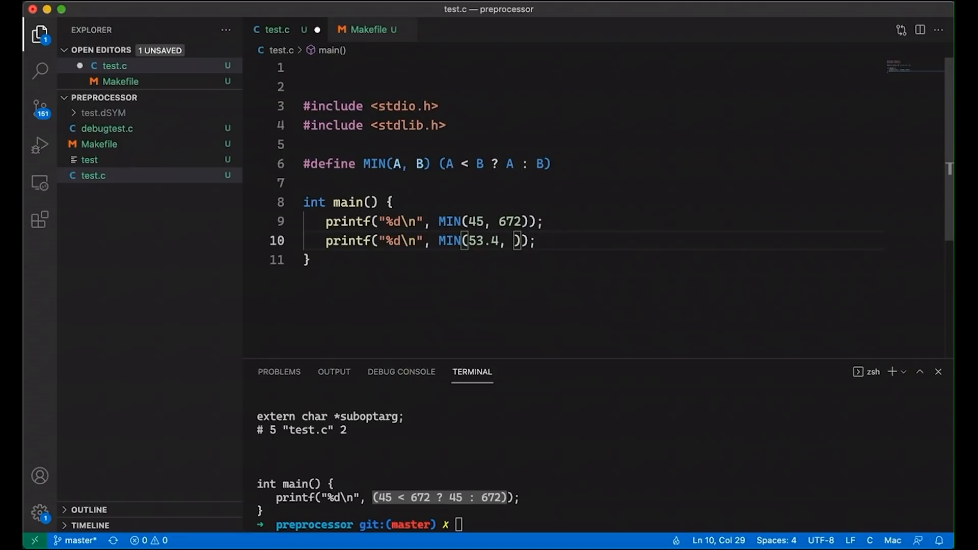
type("17.2")
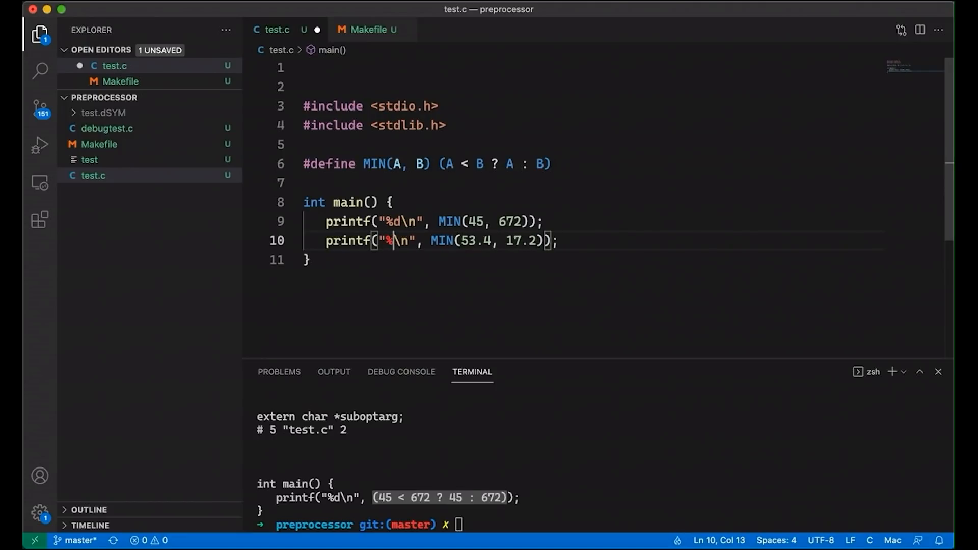
type("f")
left_click(602, 525)
type("make")
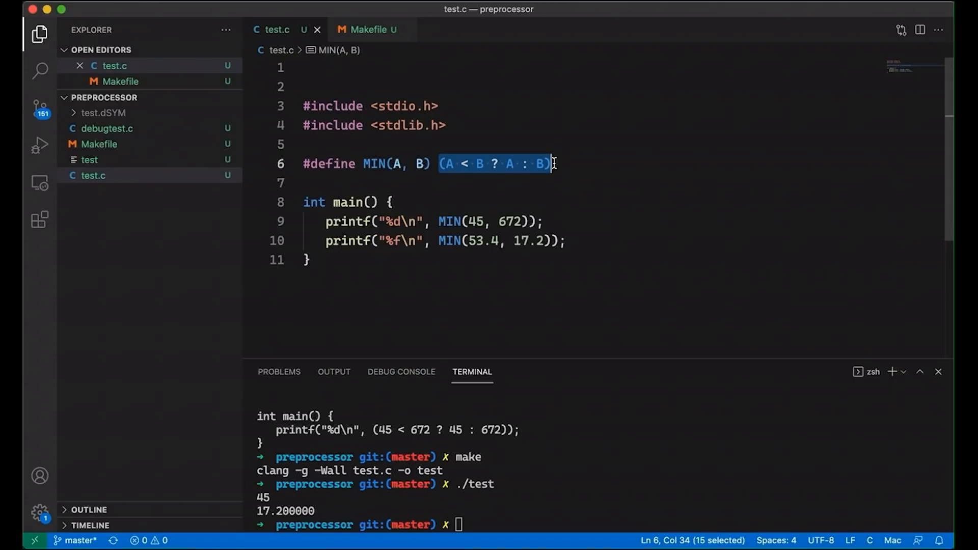
left_click(554, 182)
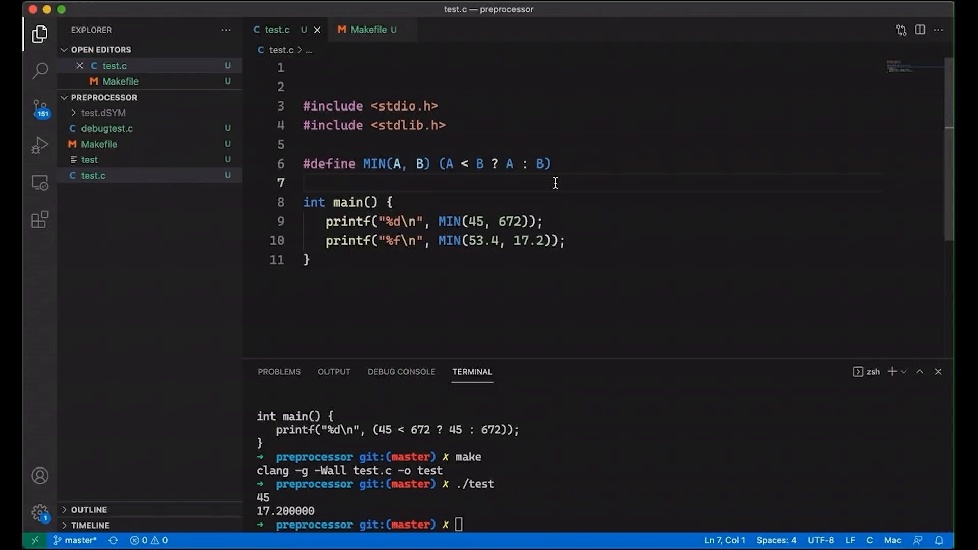
left_click(304, 183)
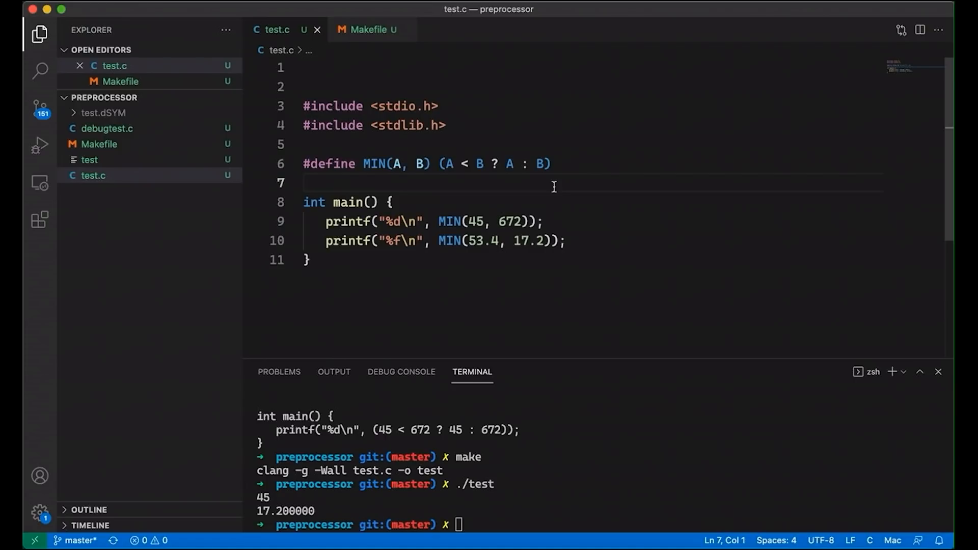
- Add a printf of MIN(53.4, "hey") and rebuild, hitting an invalid-operands error
left_click(566, 241)
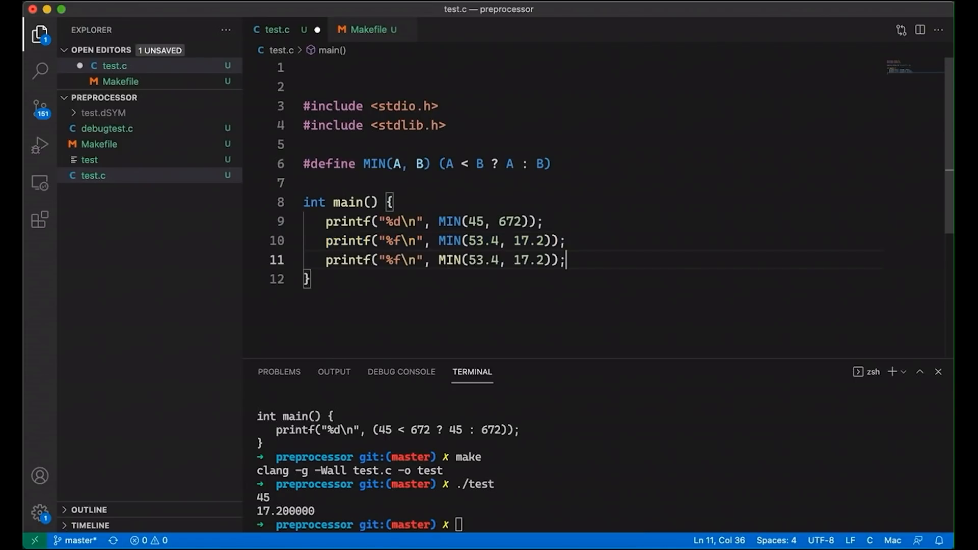
type("\"hay\"")
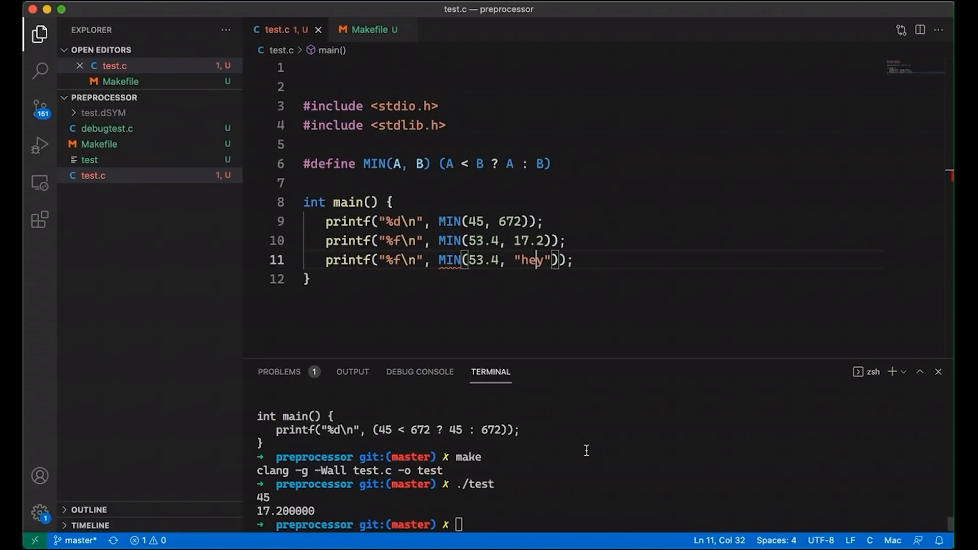
type("make")
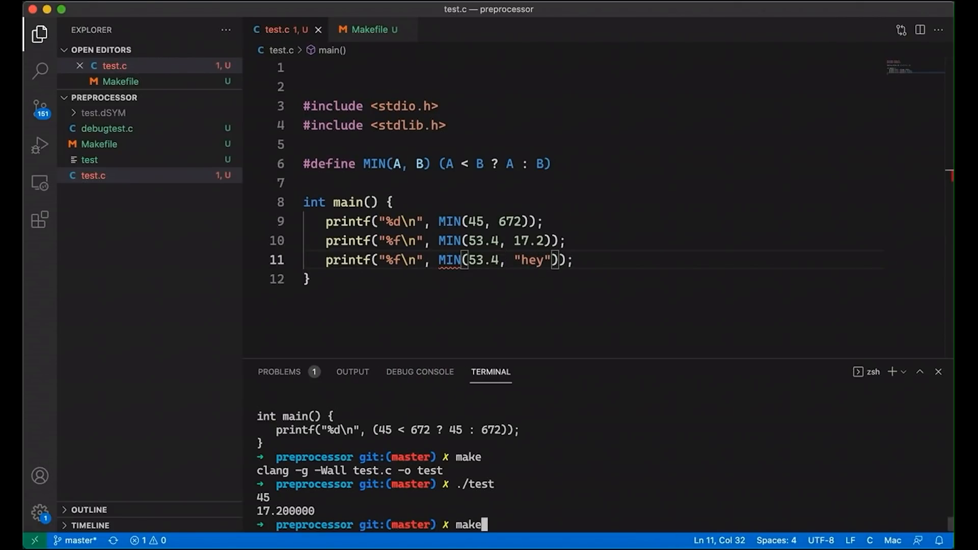
key("Return")
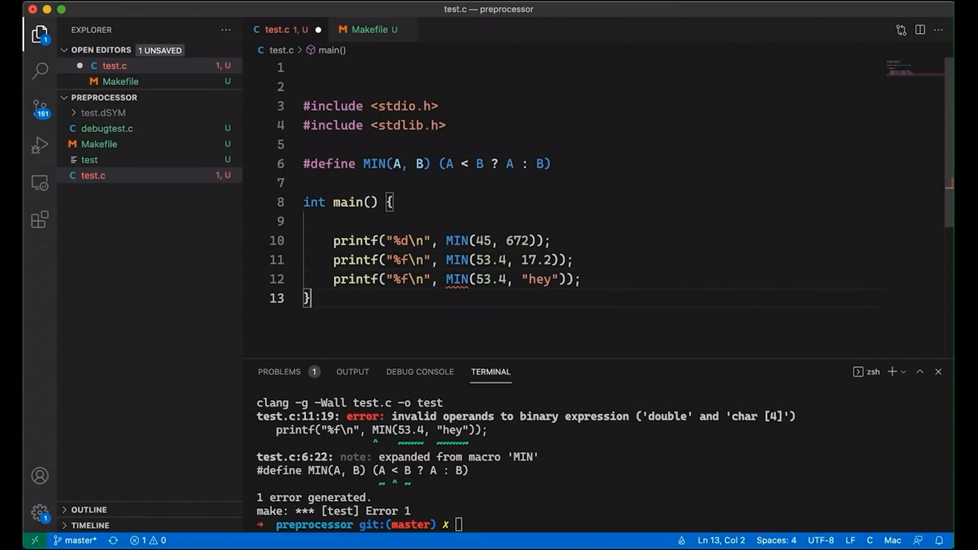
- Declare int n1, n2, n3; at the top of main
type("int n")
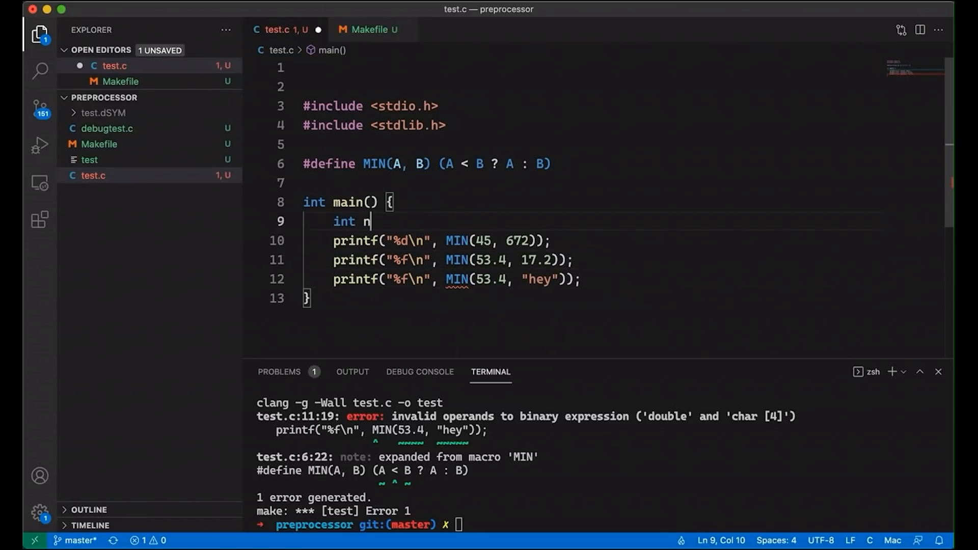
type("1, n2")
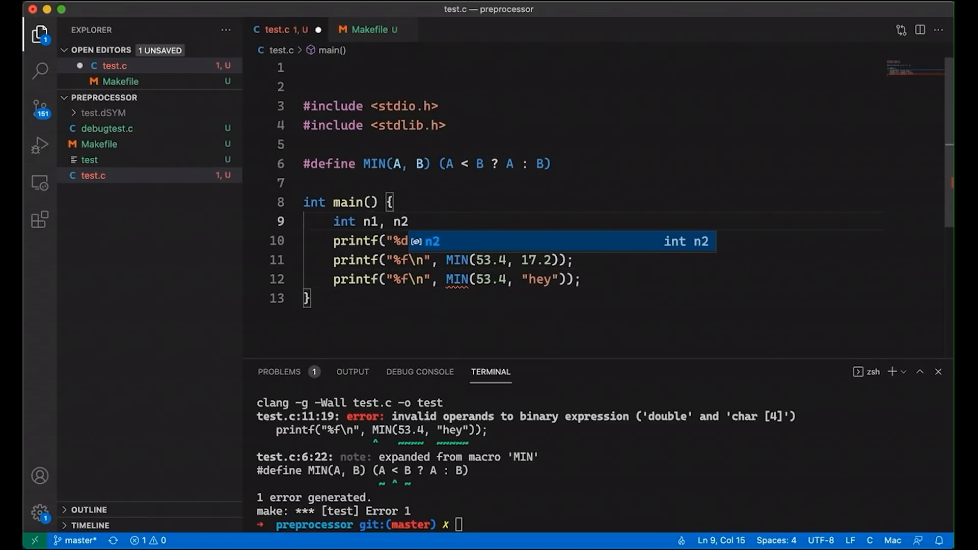
type(", n3;")
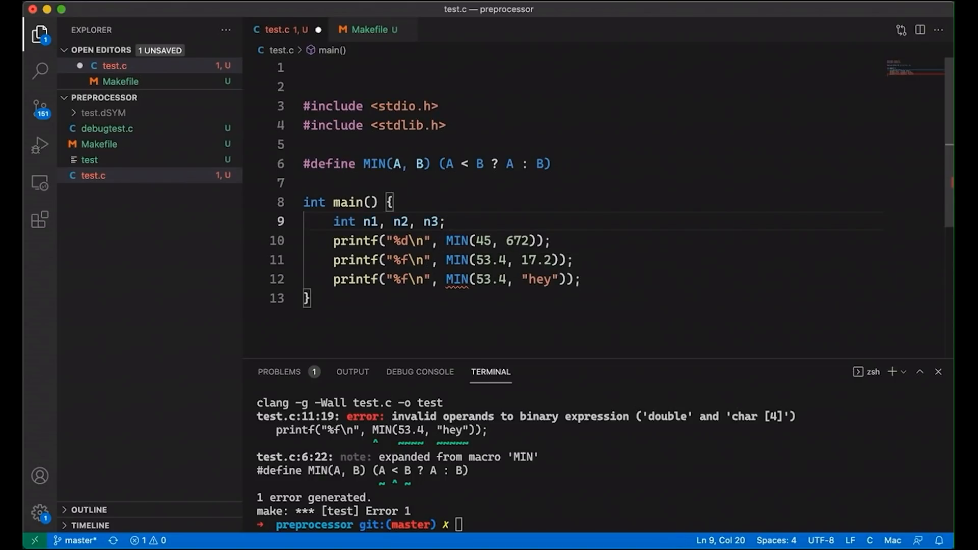
key("Enter")
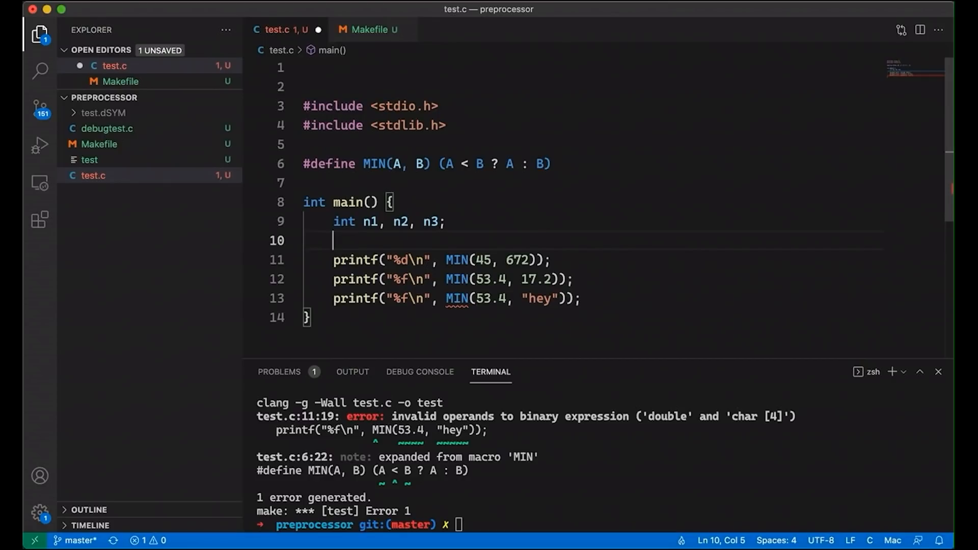
- Assign n3 = MIN(n1 = getnextnum(), n2 = getnextnum());
type("n")
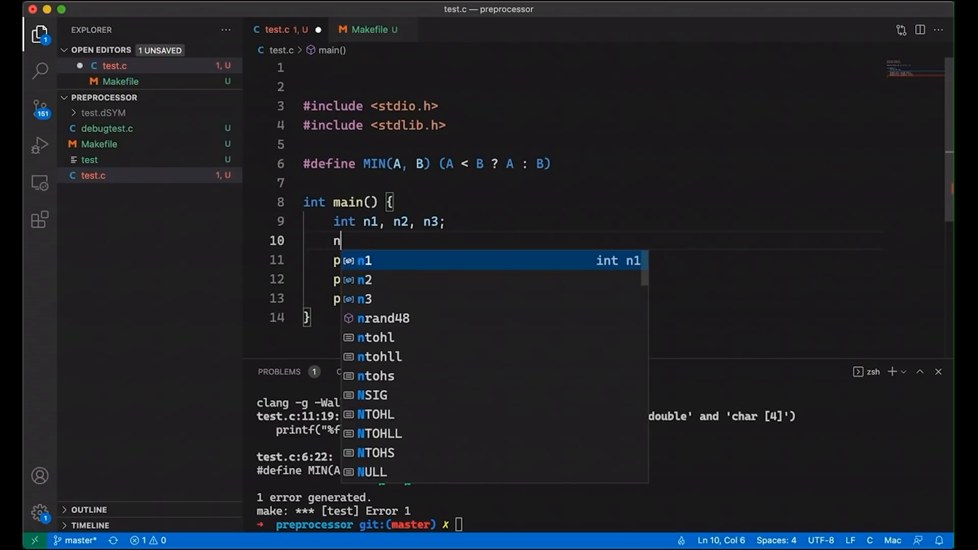
type("3 = MIN(n1 =")
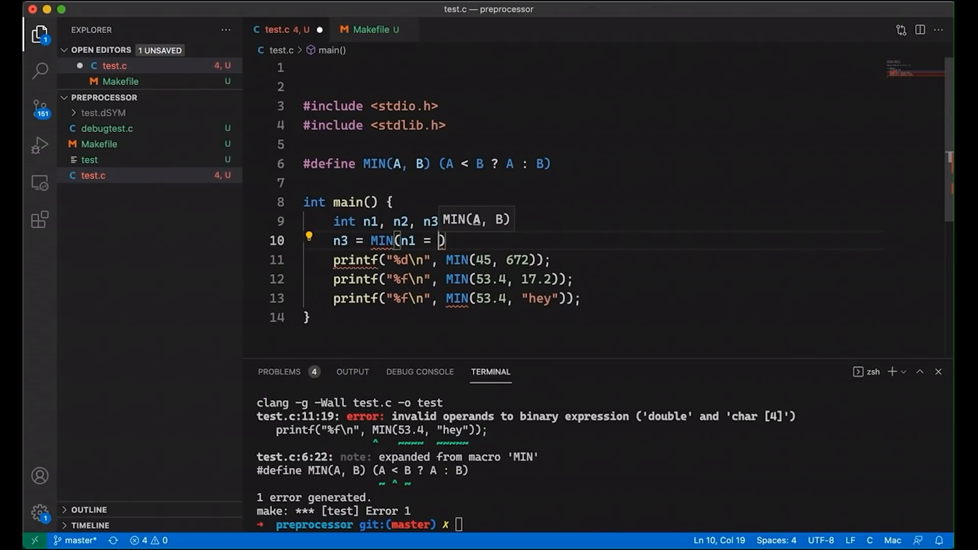
type("getnextnum(")
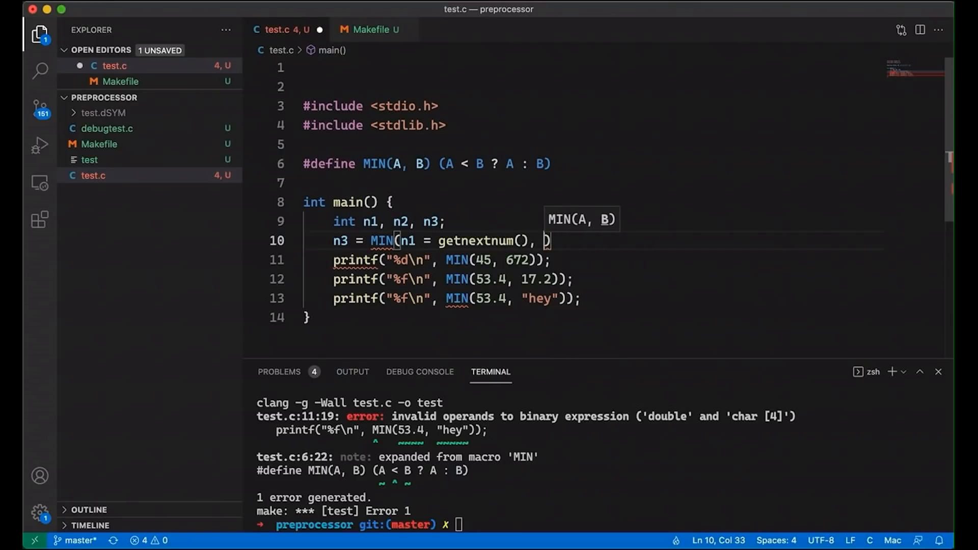
type("n2 = getnextnum(")
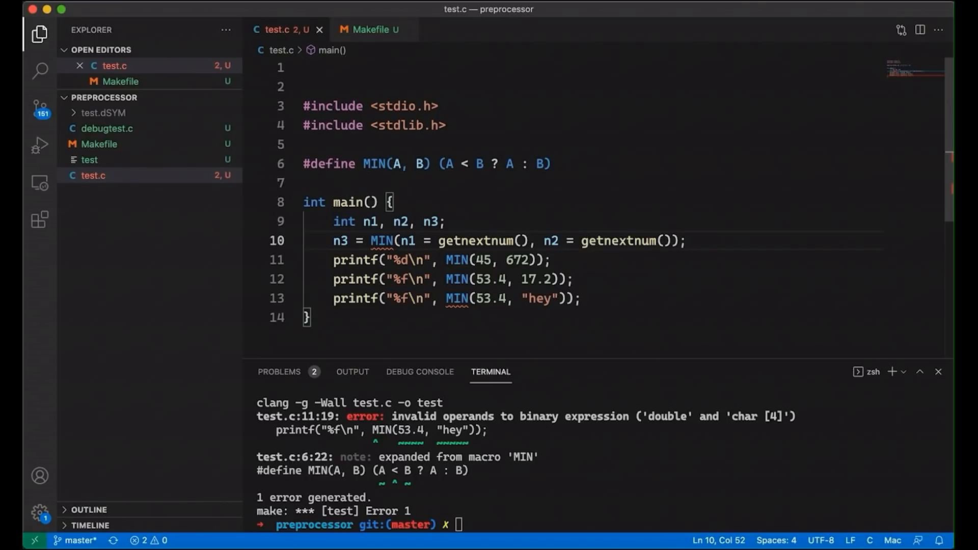
mouse_move(408, 155)
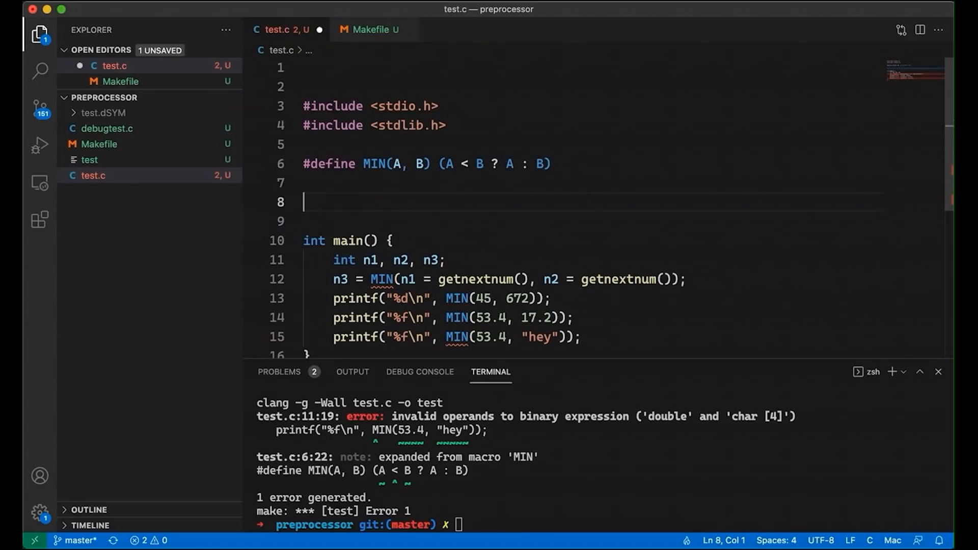
- Start getnextnum() above main with int nextnum = rand() % 100;
type("int getnextnum()")
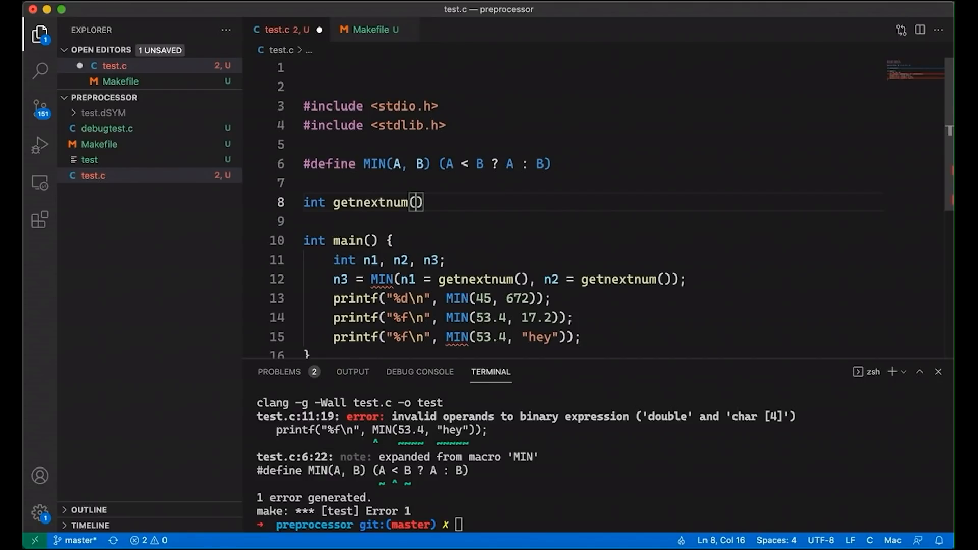
type("{")
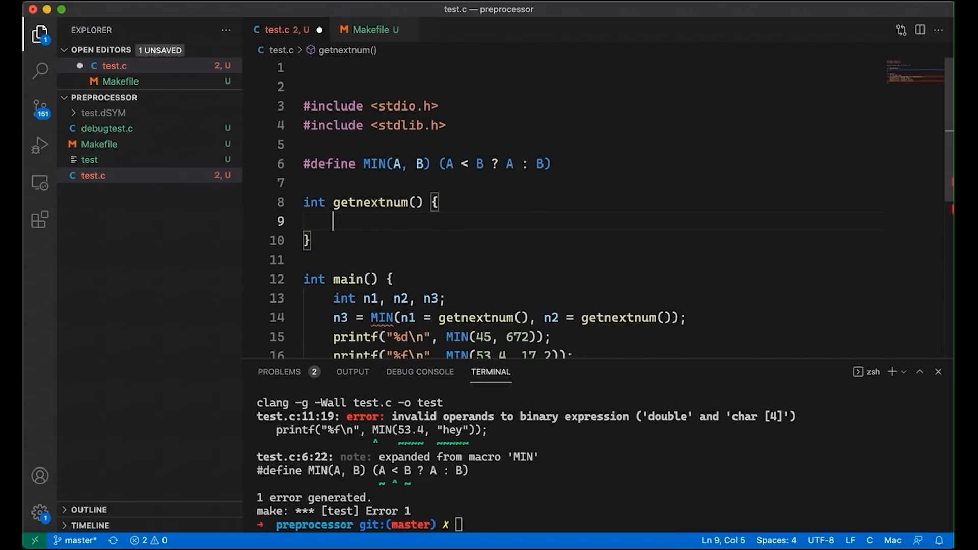
type("int")
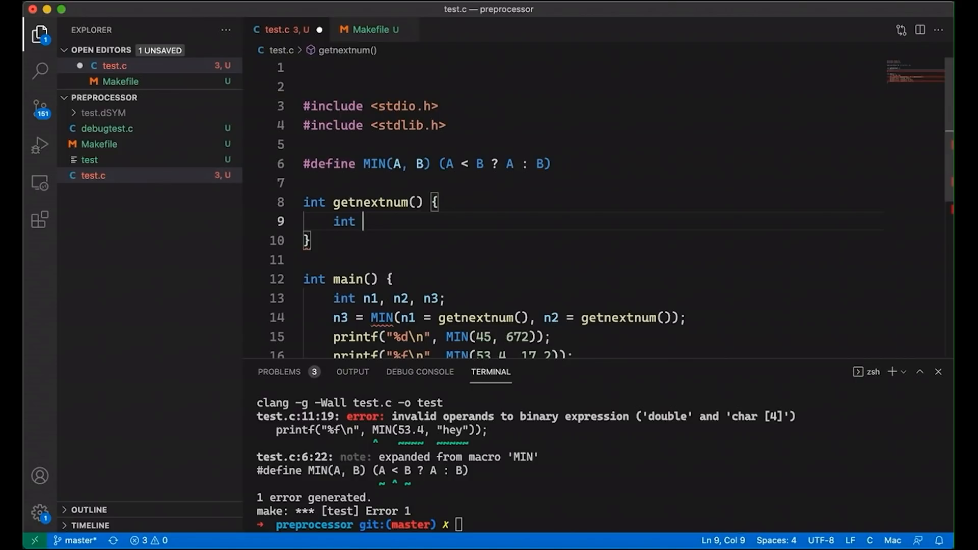
type("nextnum =")
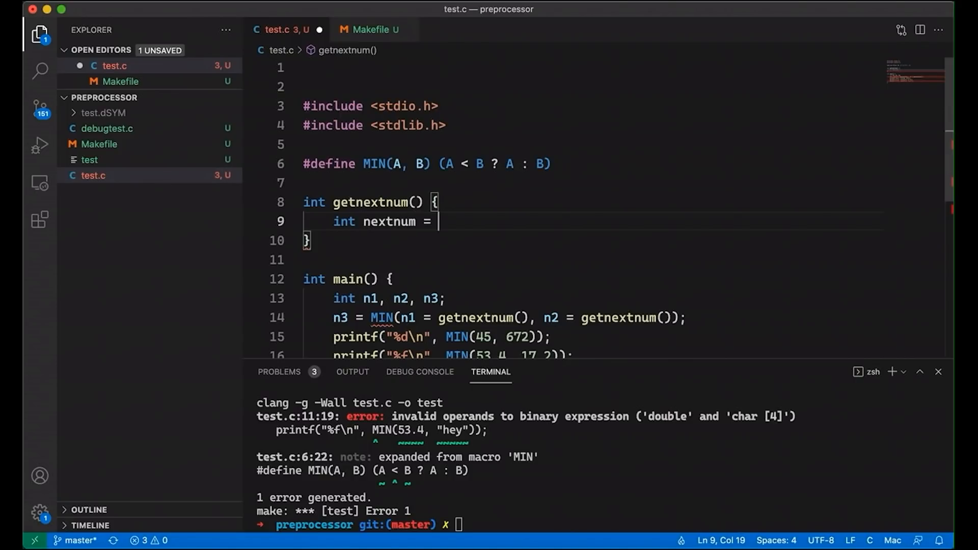
type("rand() %")
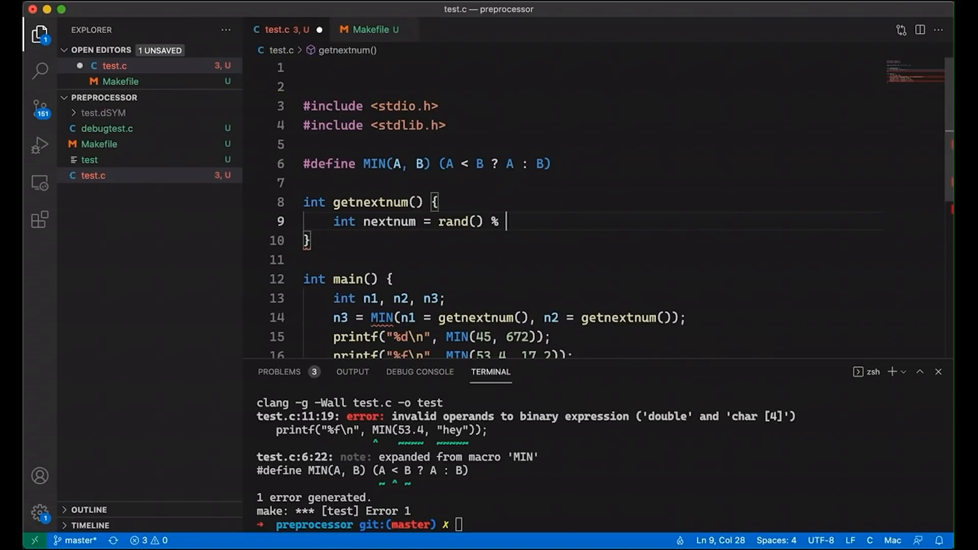
type("100;")
type("printf(\"next --> ")
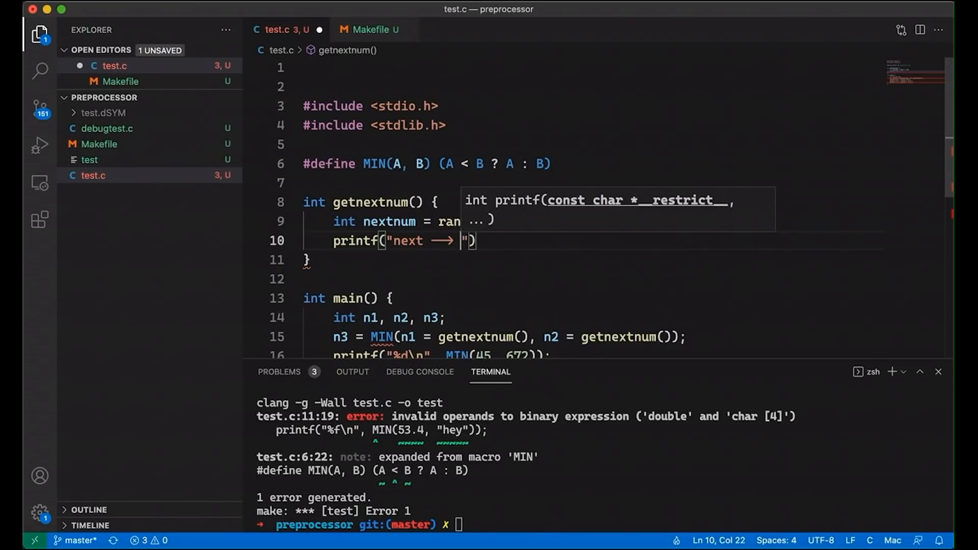
- Finish getnextnum with printf("next --> %d\n", nextnum) and return nextnum
type("%d\\n")
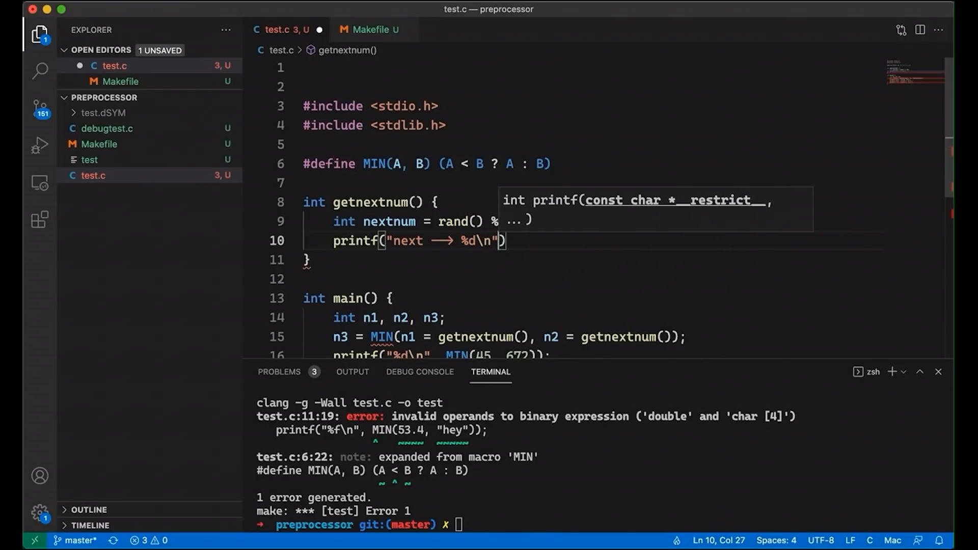
type(", nextnum")
type("return nextnum;")
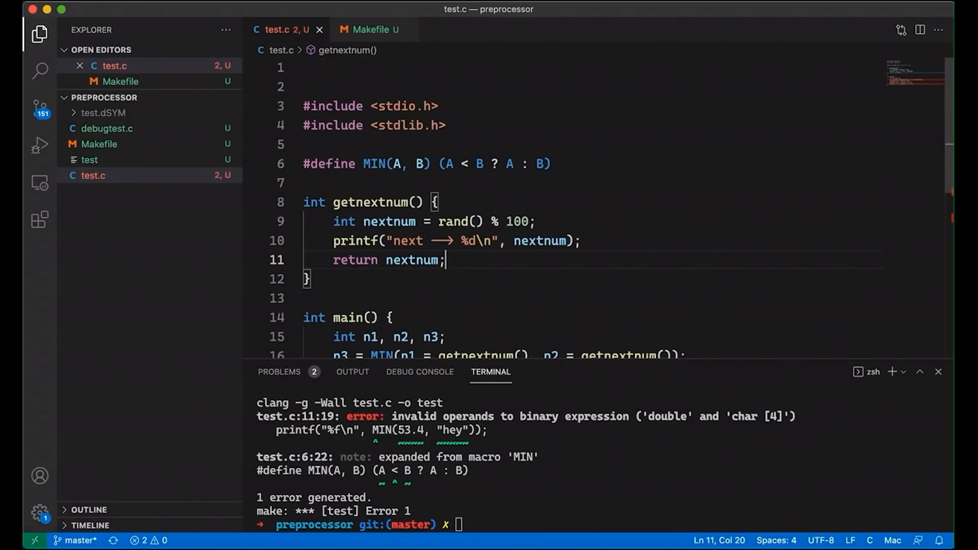
scroll("down", 3)
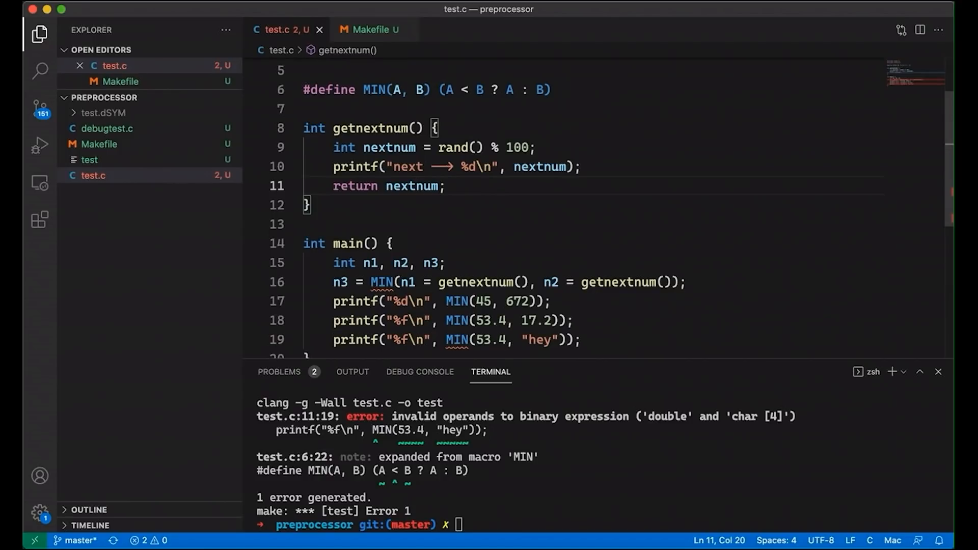
- Rebuild to get the not-assignable error, then view the preprocessed main expansion
left_click(445, 186)
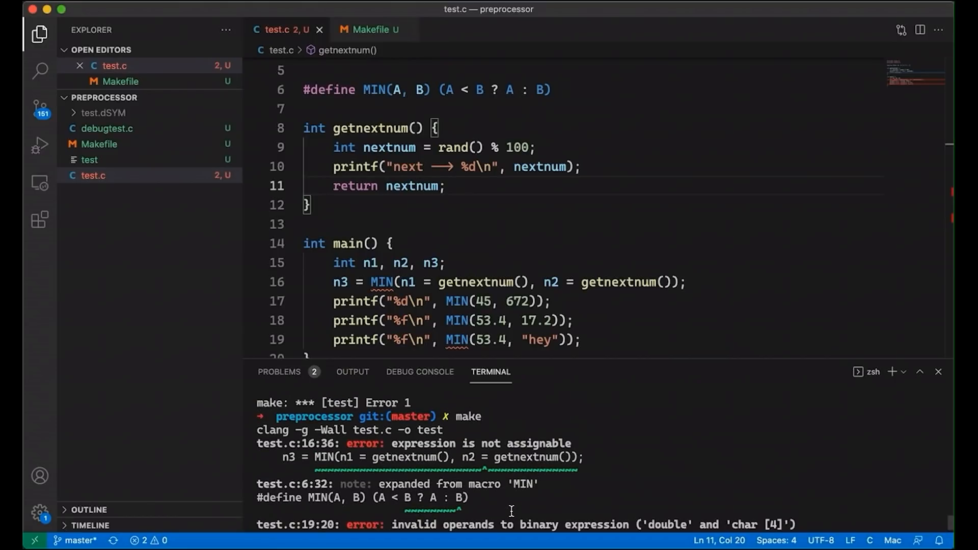
scroll("down", 3)
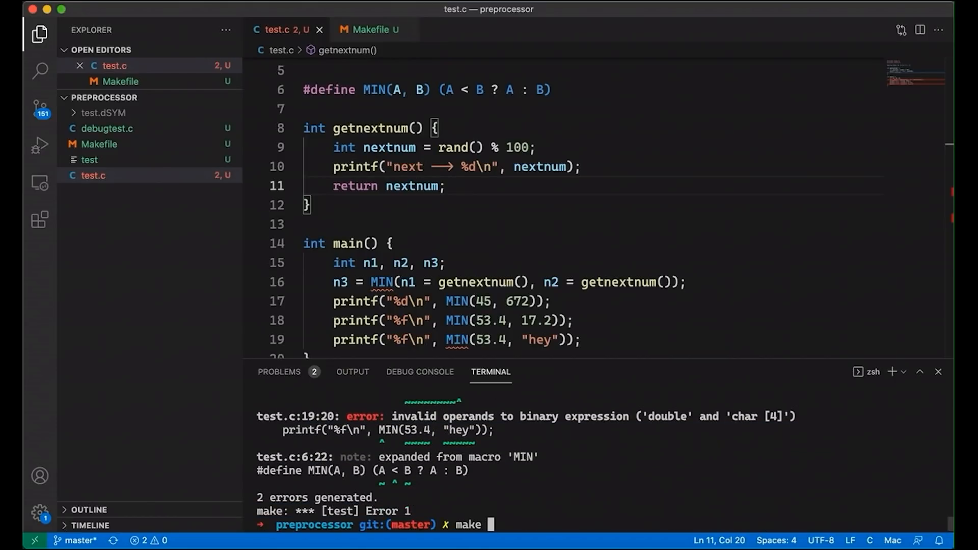
key("Return")
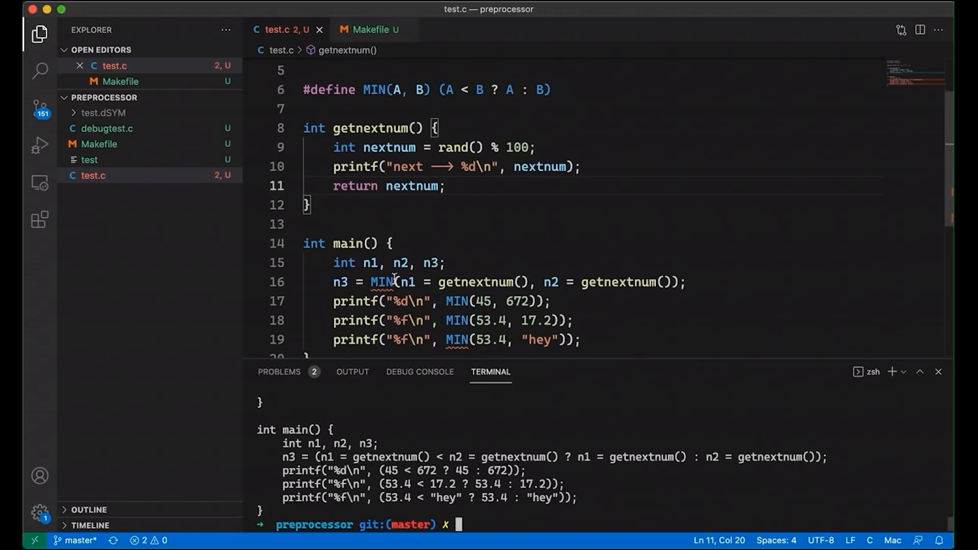
scroll("up", 3)
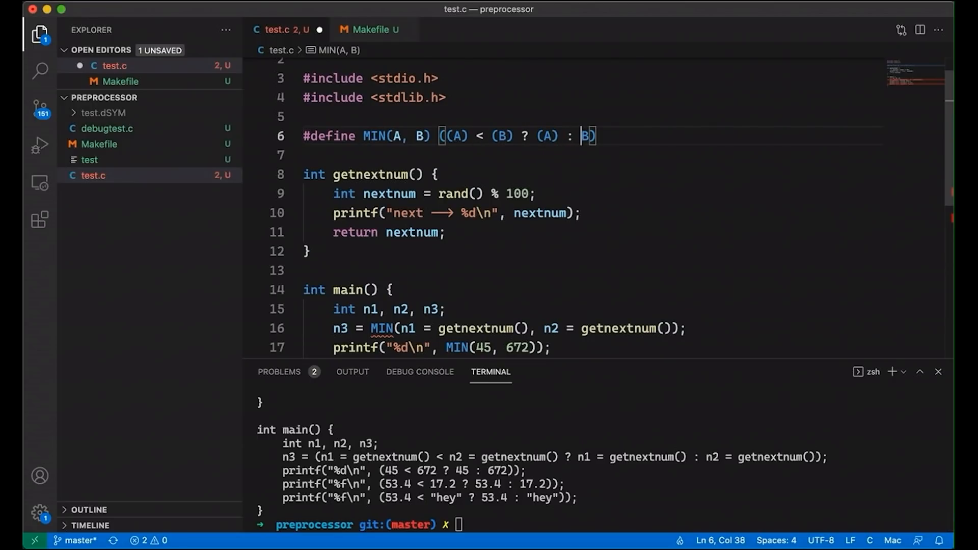
- Finish MIN as ((A) < (B) ? (A) : (B)) and rebuild with make
type("(B)")
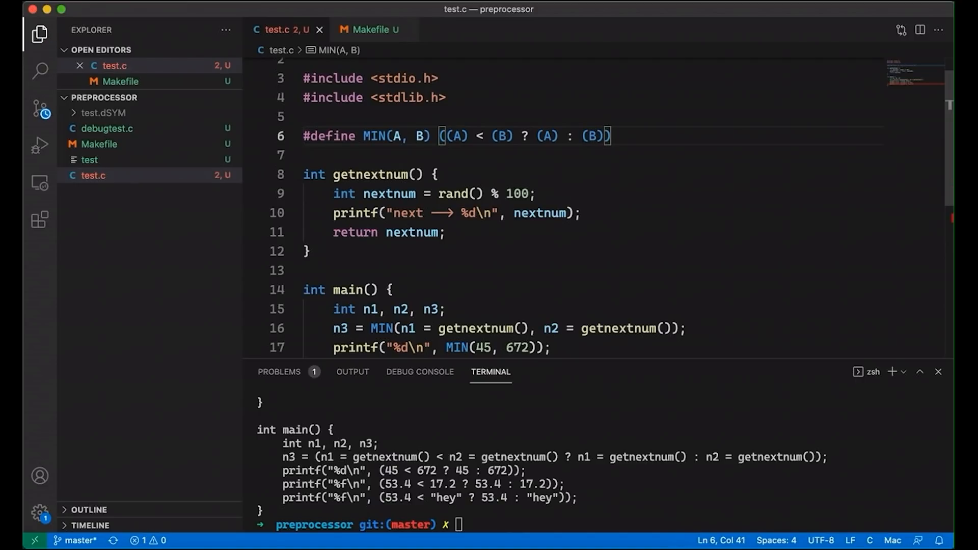
key("Return")
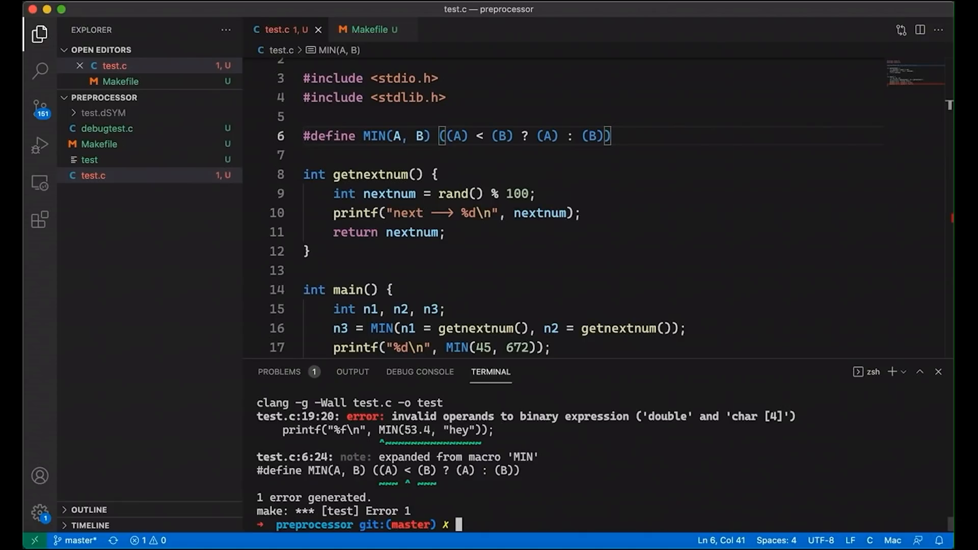
scroll("down", 3)
type("./test")
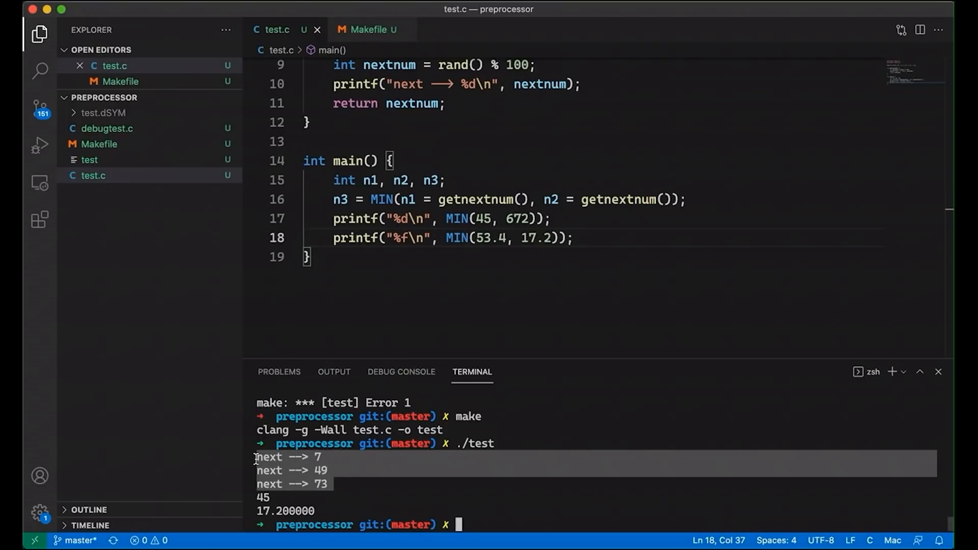
mouse_move(243, 502)
type("printf(\"%d\\n\", n3);")
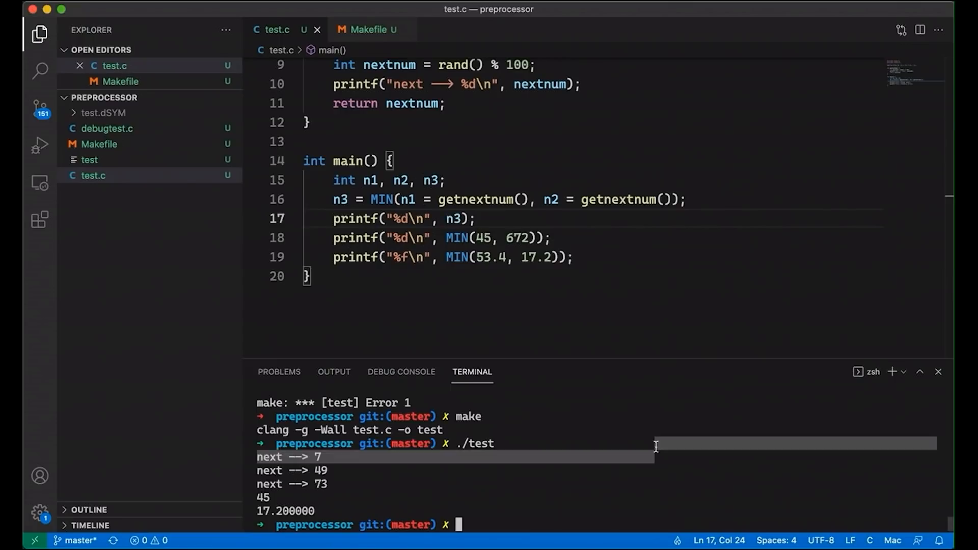
- Scroll the terminal output after building and running ./test
scroll("down", 3)
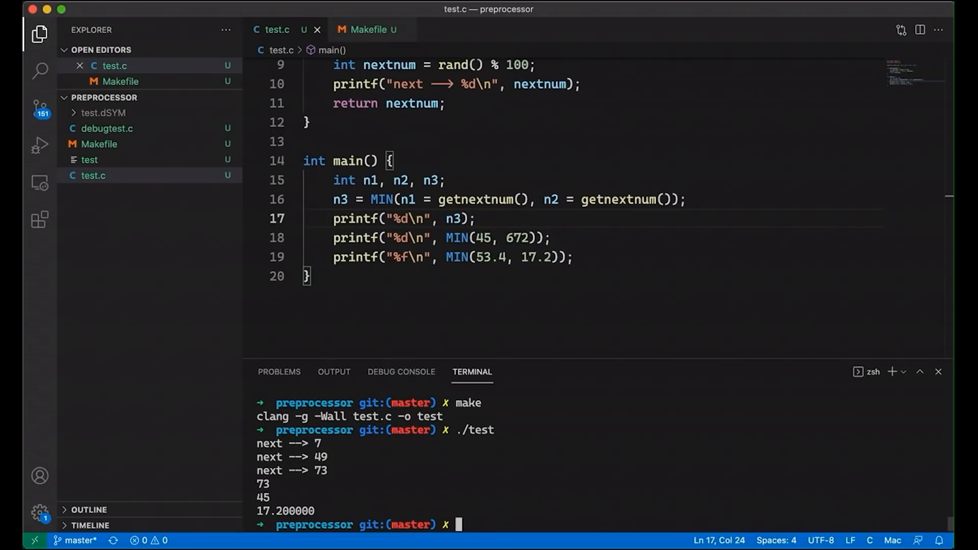
- Run make pre to show MIN expanding into repeated getnextnum() calls, then scroll back to the macro
type("mak")
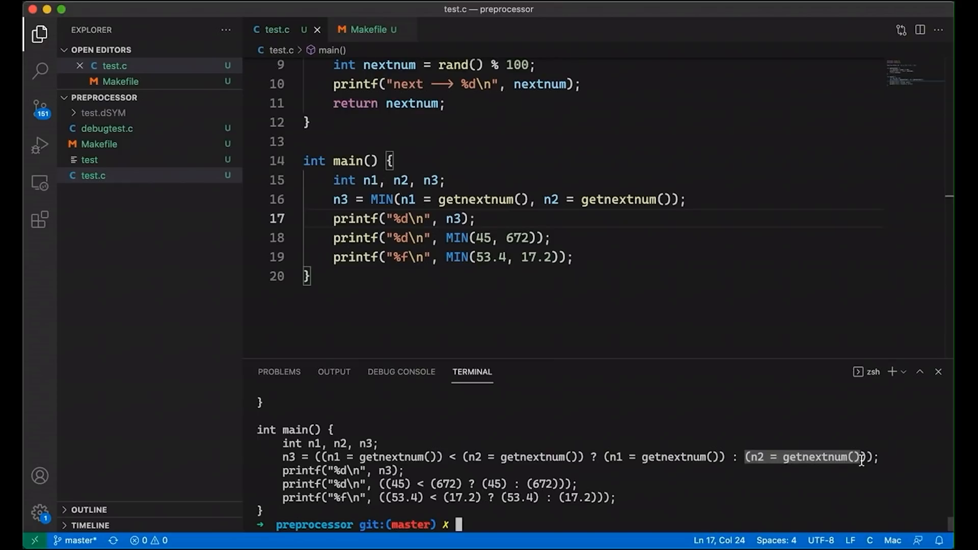
mouse_move(840, 434)
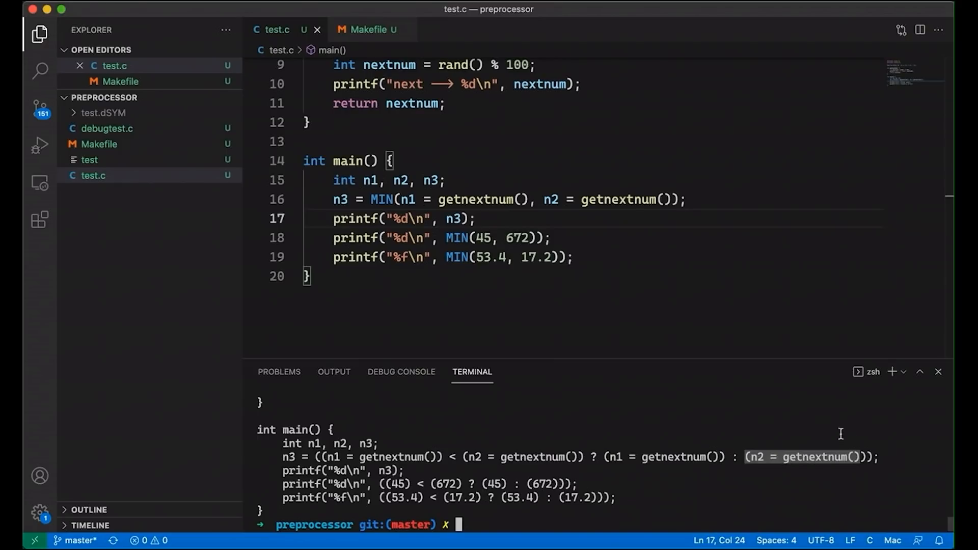
scroll("up", 3)
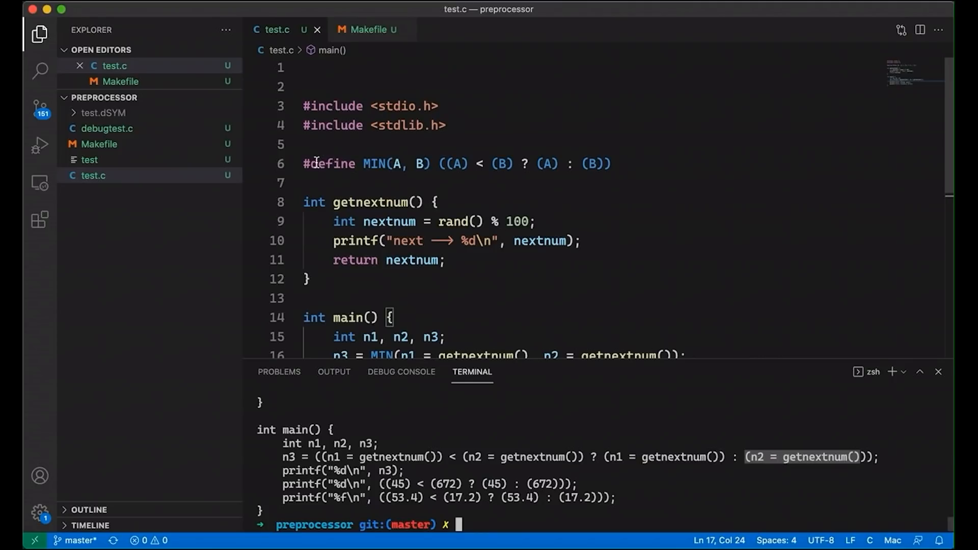
- Comment out the old MIN define with // and wrap the copy's body in ({ }) with a \ continuation
left_click(304, 163)
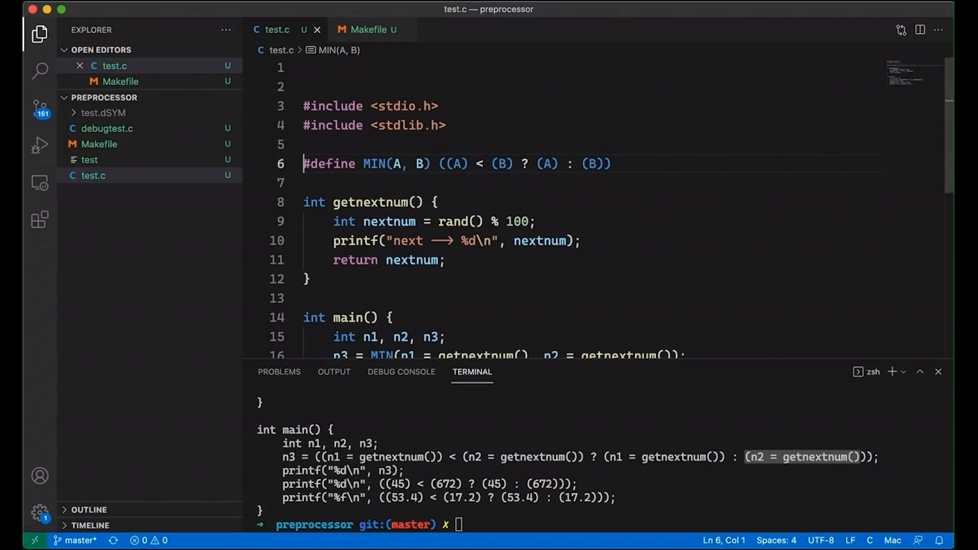
type("//")
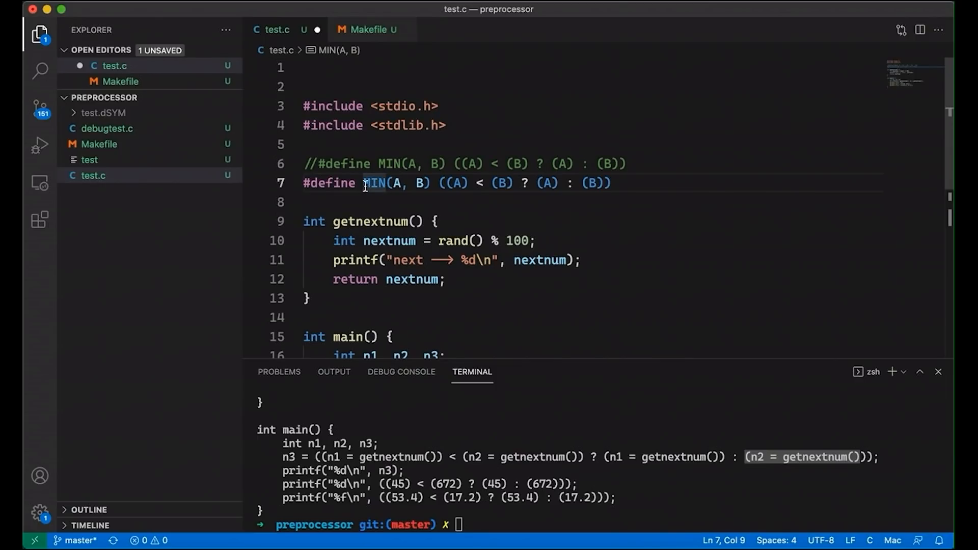
mouse_move(443, 185)
type("{")
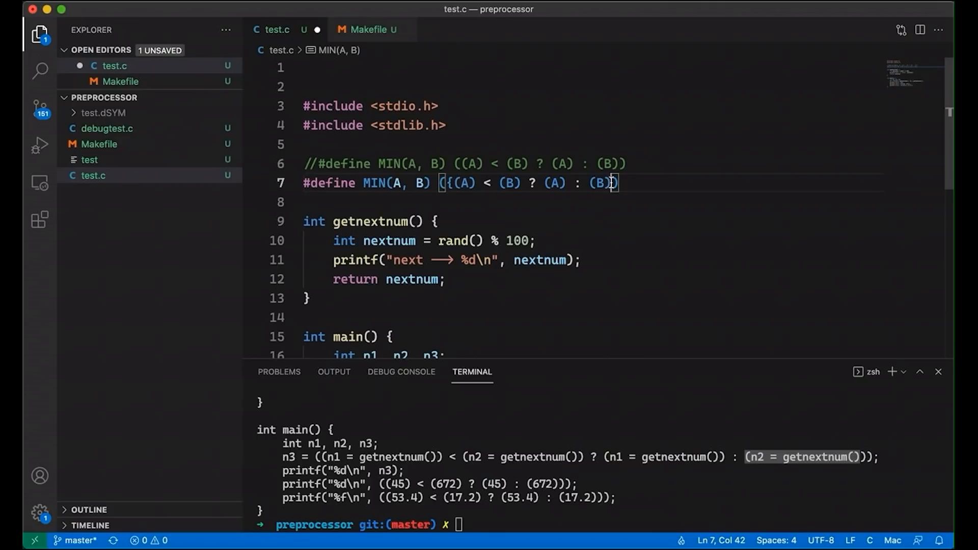
type("}")
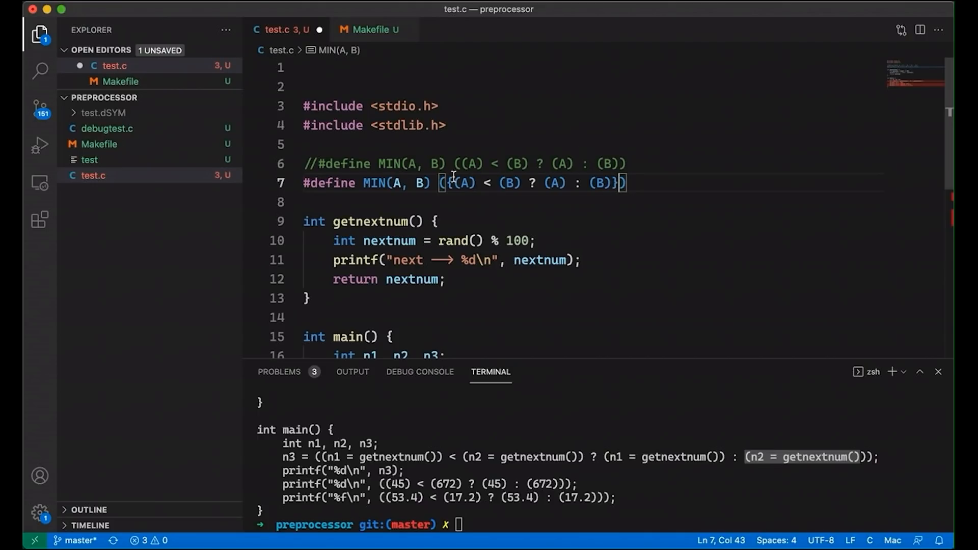
left_click(458, 183)
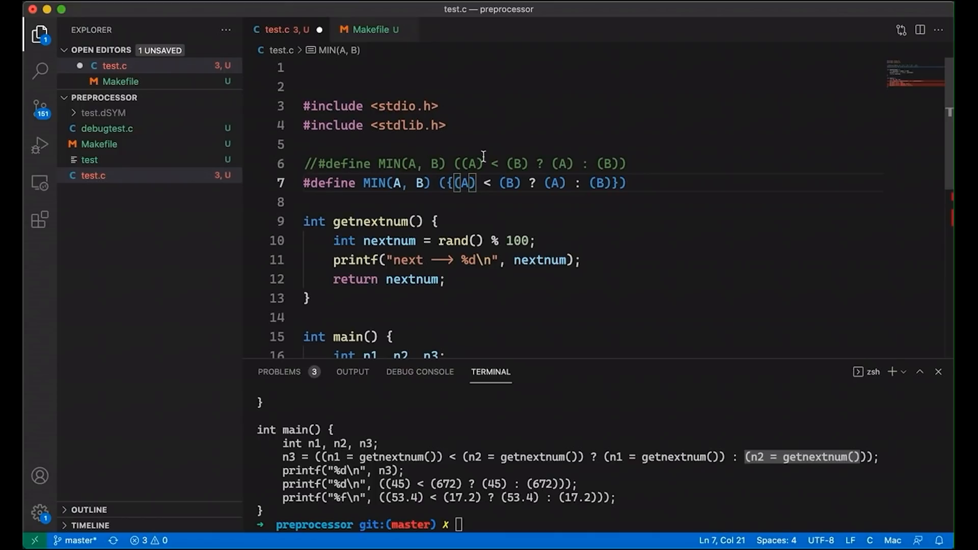
type("\\")
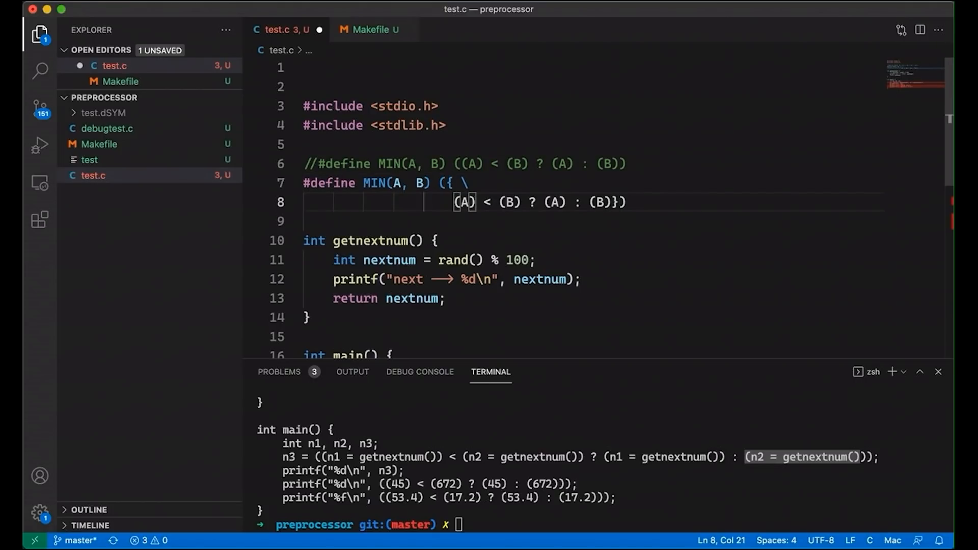
- Declare int _a = (A); \ and int _b = (B); \ as the macro's temporaries
type("int")
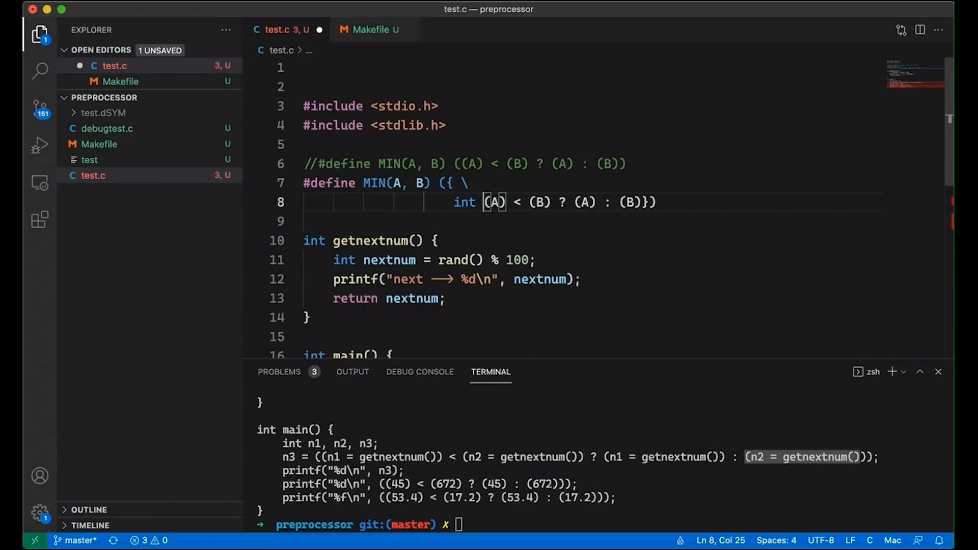
type("_a = (A); \\")
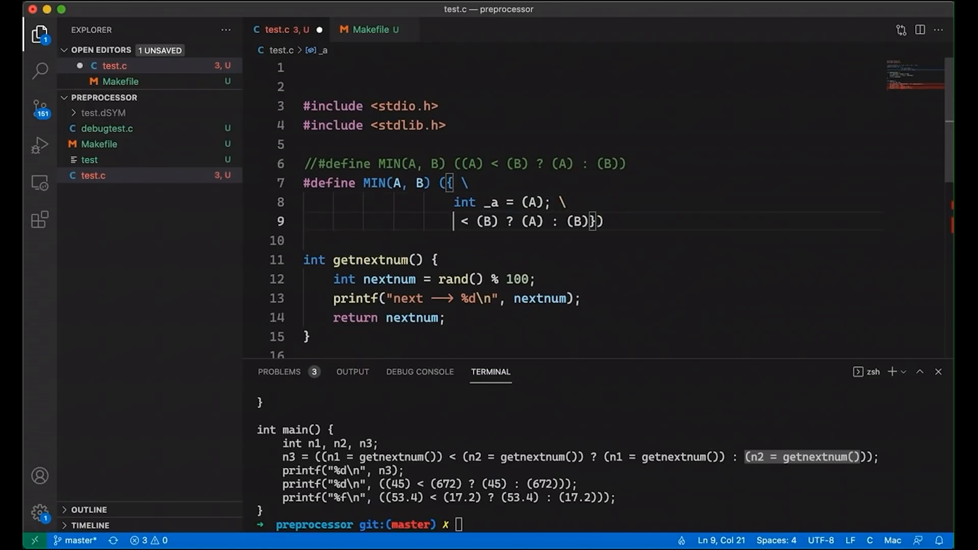
type("int _b")
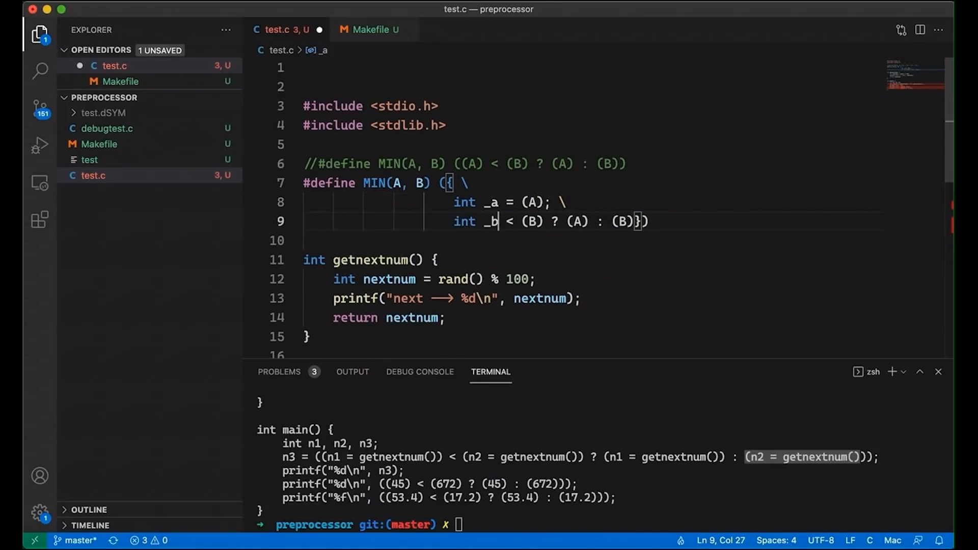
key("Enter")
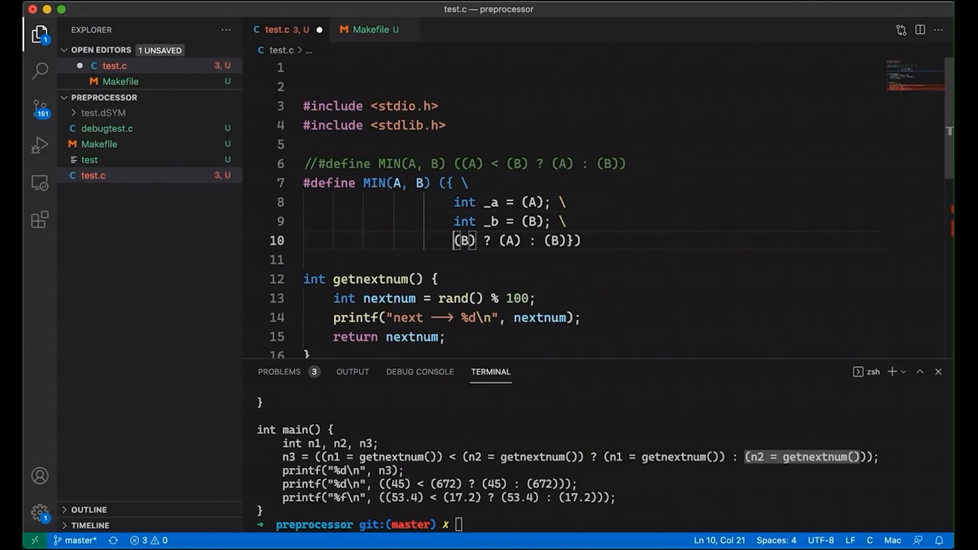
key("Backspace")
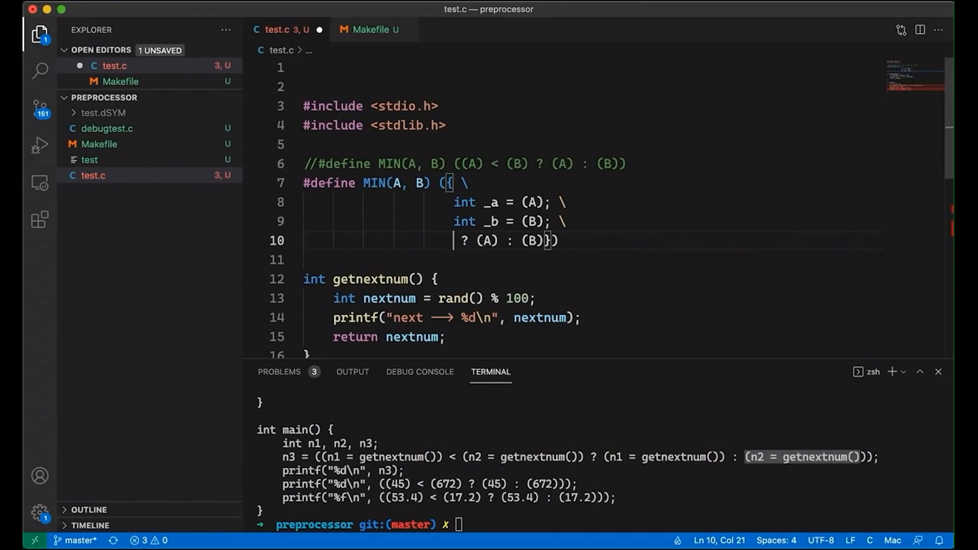
- Rewrite the macro's condition as _a < _b ? _a : _b
type("_a")
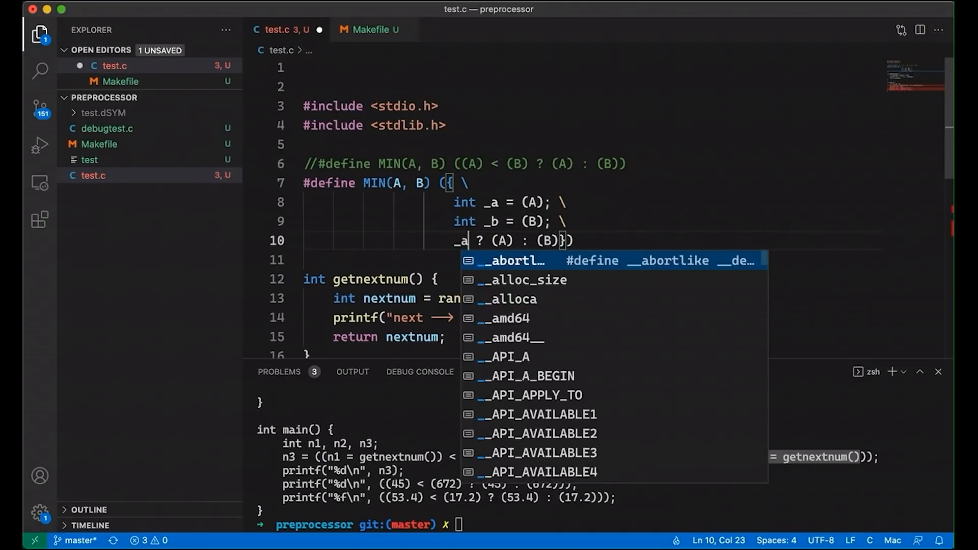
type("< _")
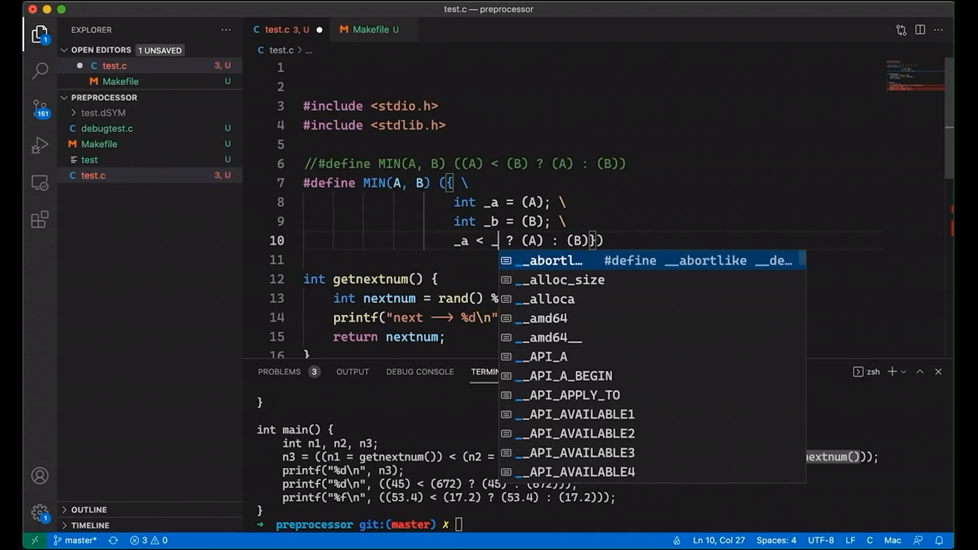
type("b ? _a")
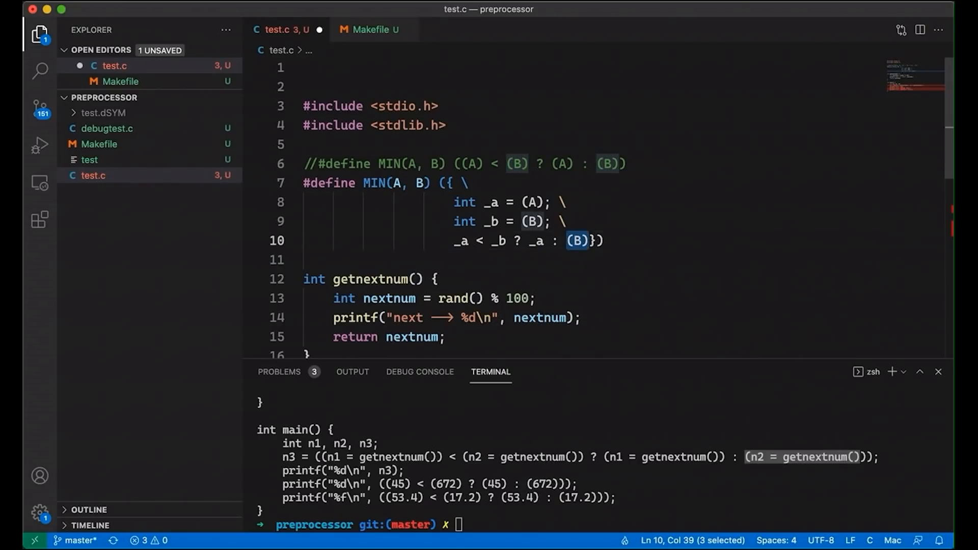
type("_b; \\")
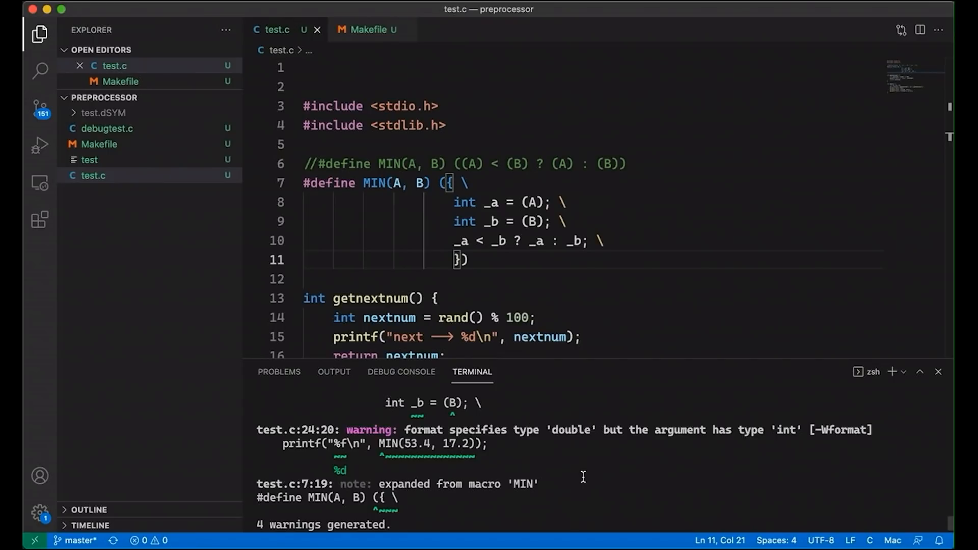
mouse_move(446, 220)
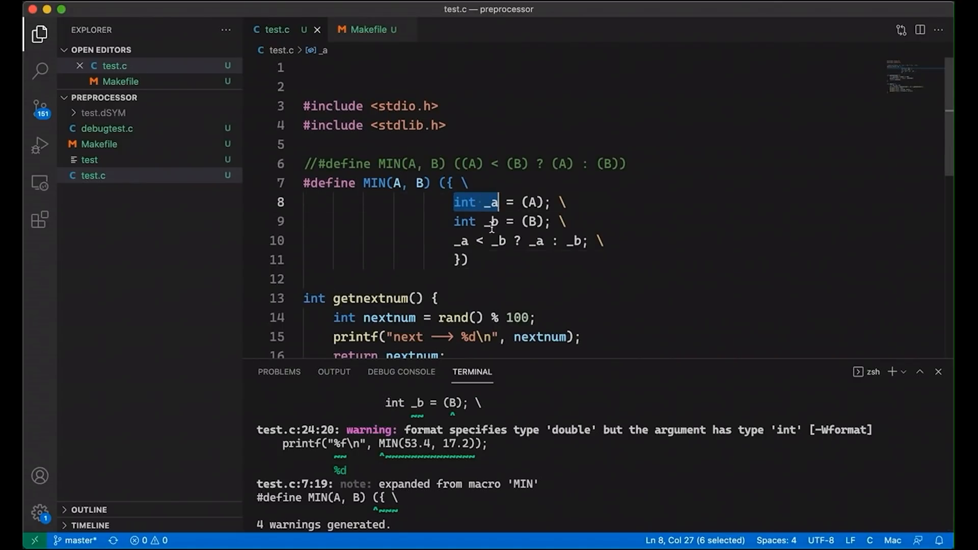
- Scroll to line 24 where the warning flags MIN(53.4, 17.2) yielding an int for %f
scroll("down", 3)
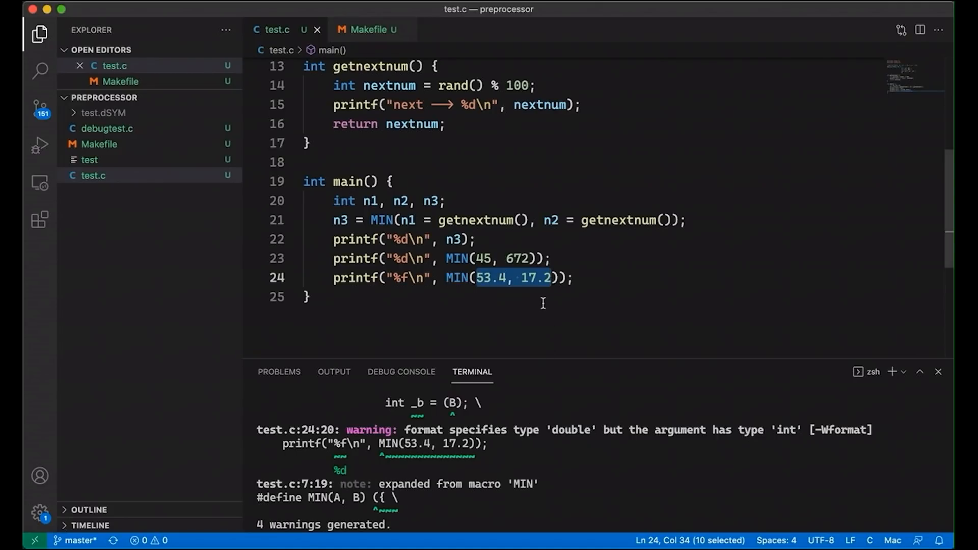
- Replace the int types of _a and _b with typeof(A) and typeof(B)
scroll("up", 3)
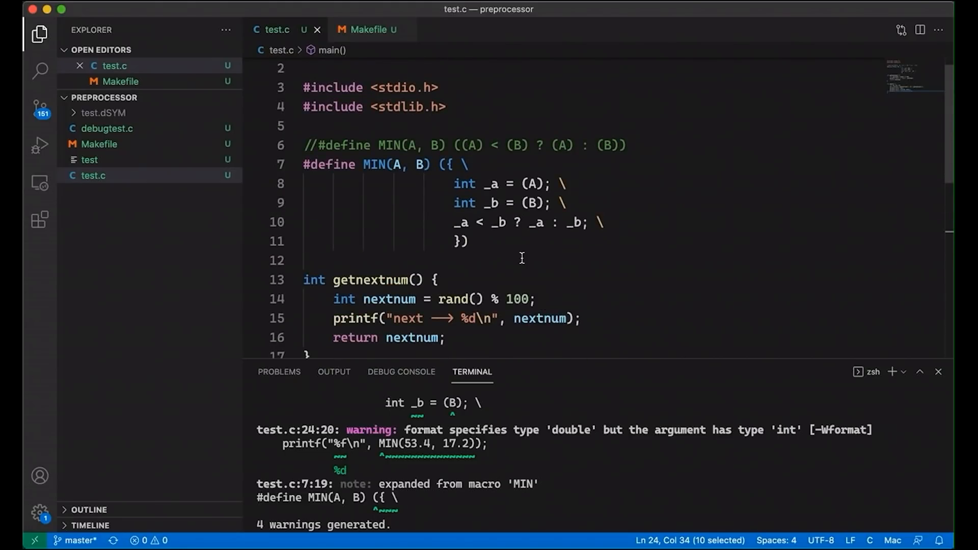
double_click(465, 183)
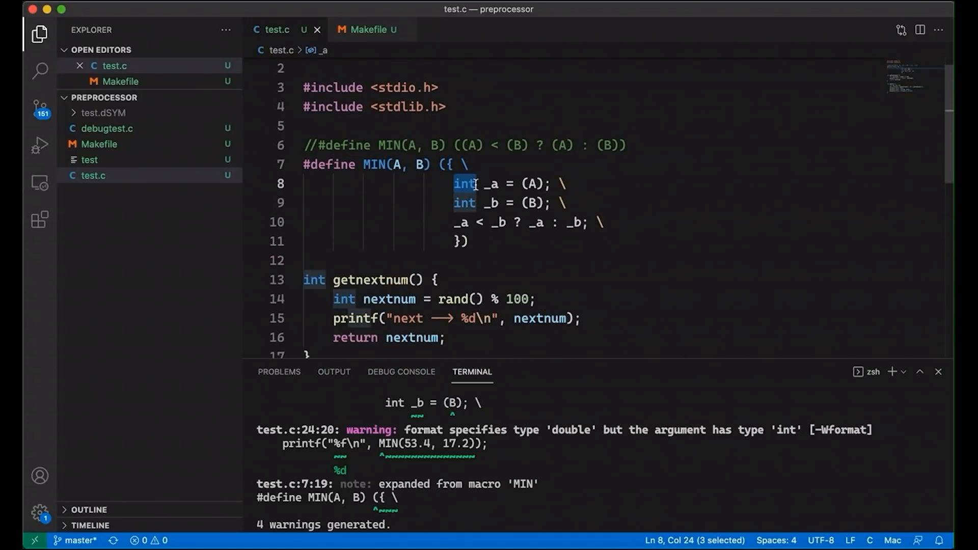
type("typeof(A)")
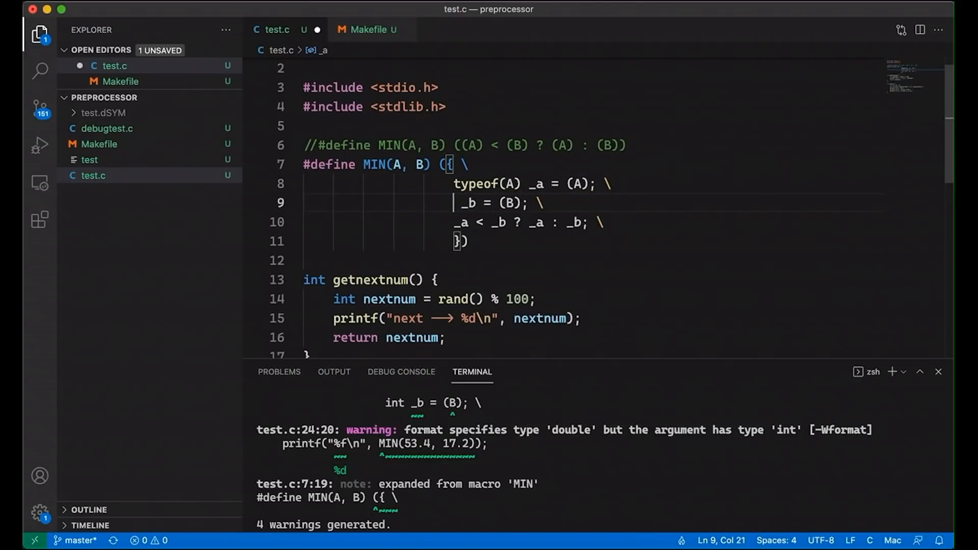
type("typeof()")
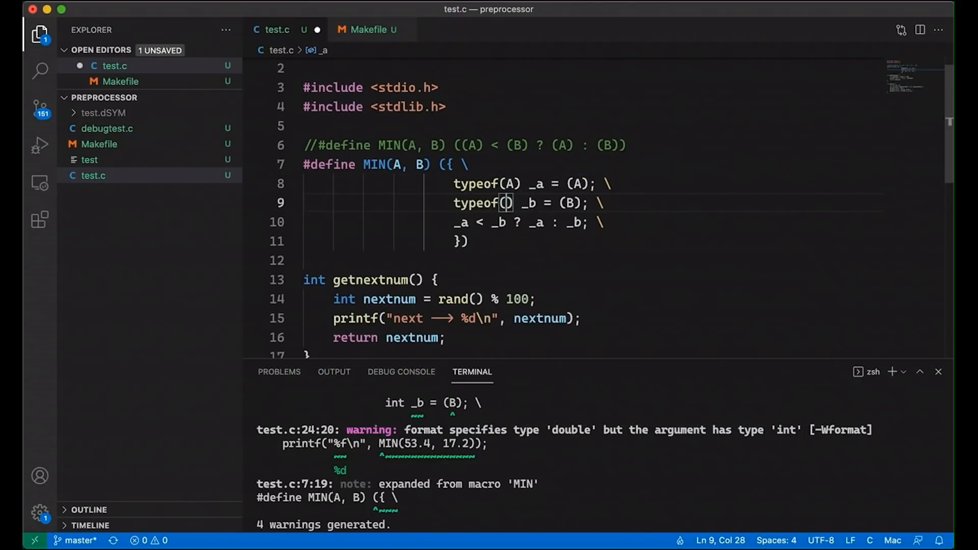
type("B")
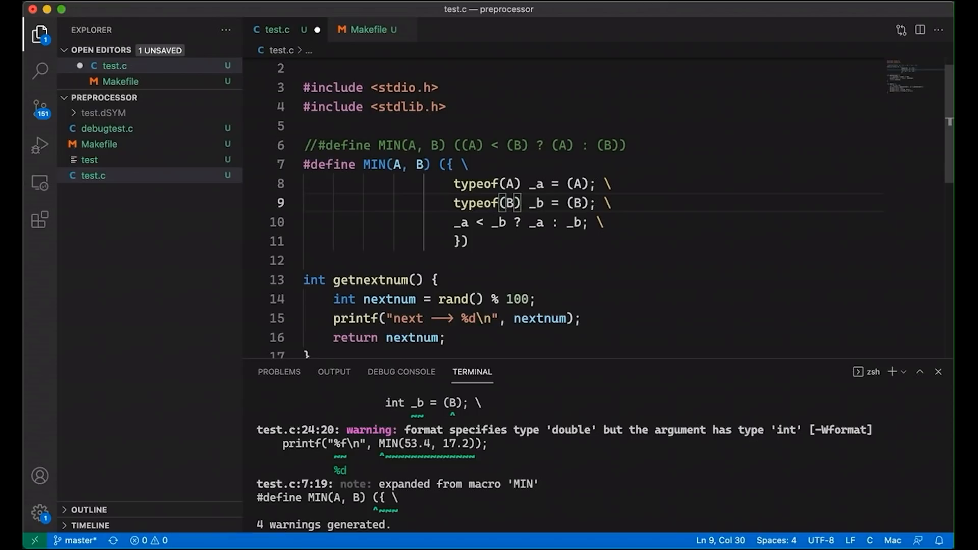
mouse_move(490, 164)
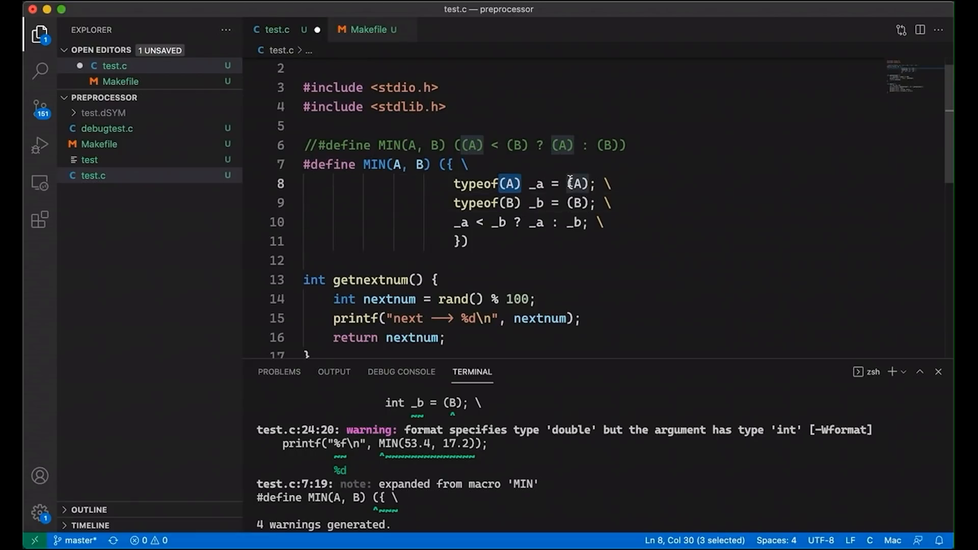
left_click(577, 183)
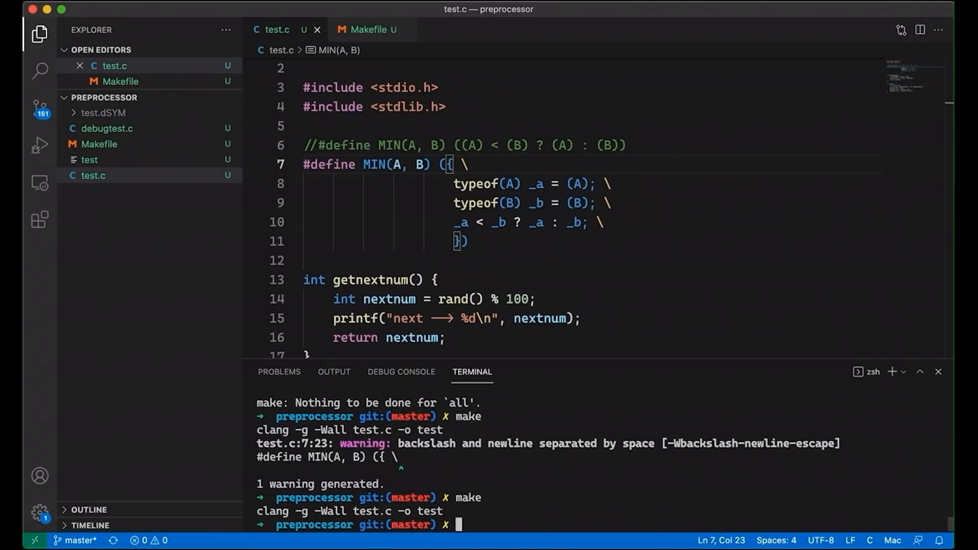
- Run ./test, printing next 7 and 49, then 7, 45 and 17.200000
type("./test")
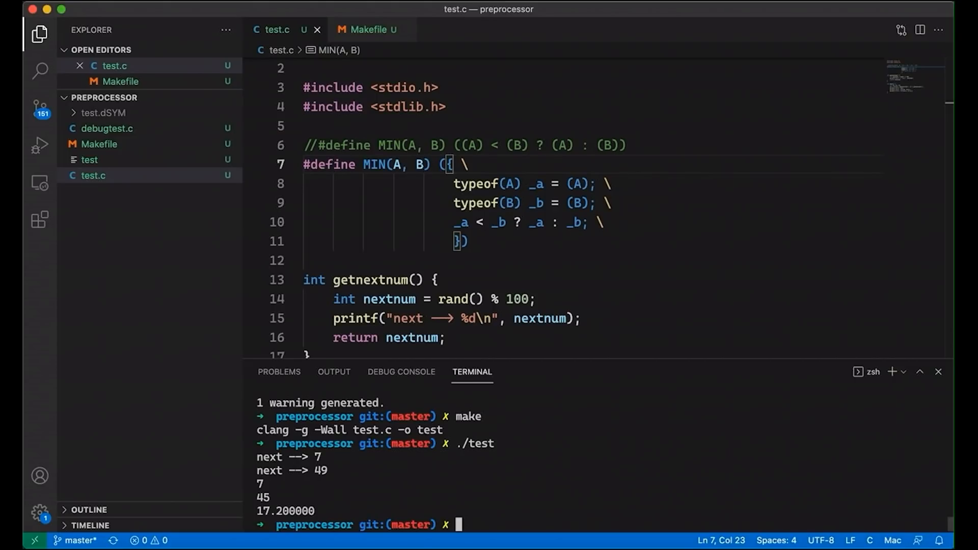
mouse_move(528, 277)
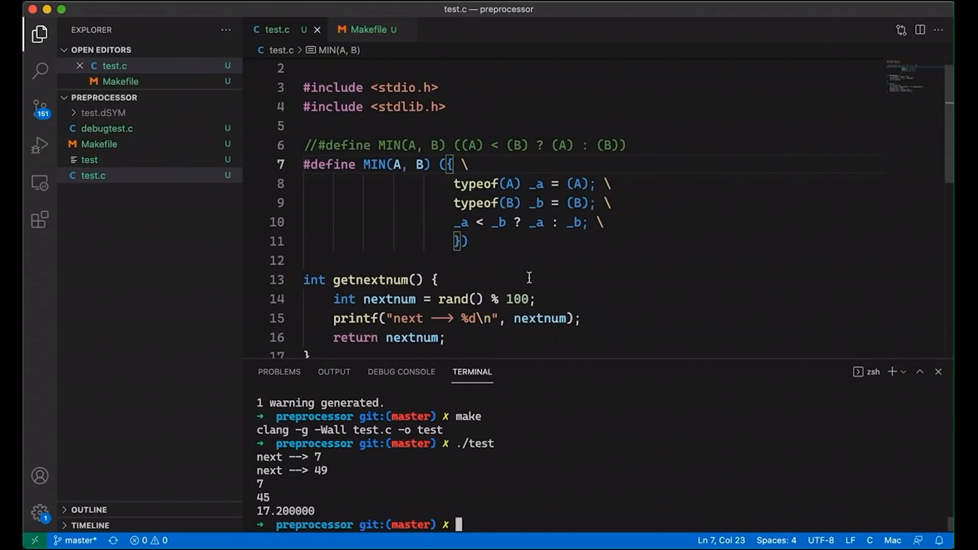